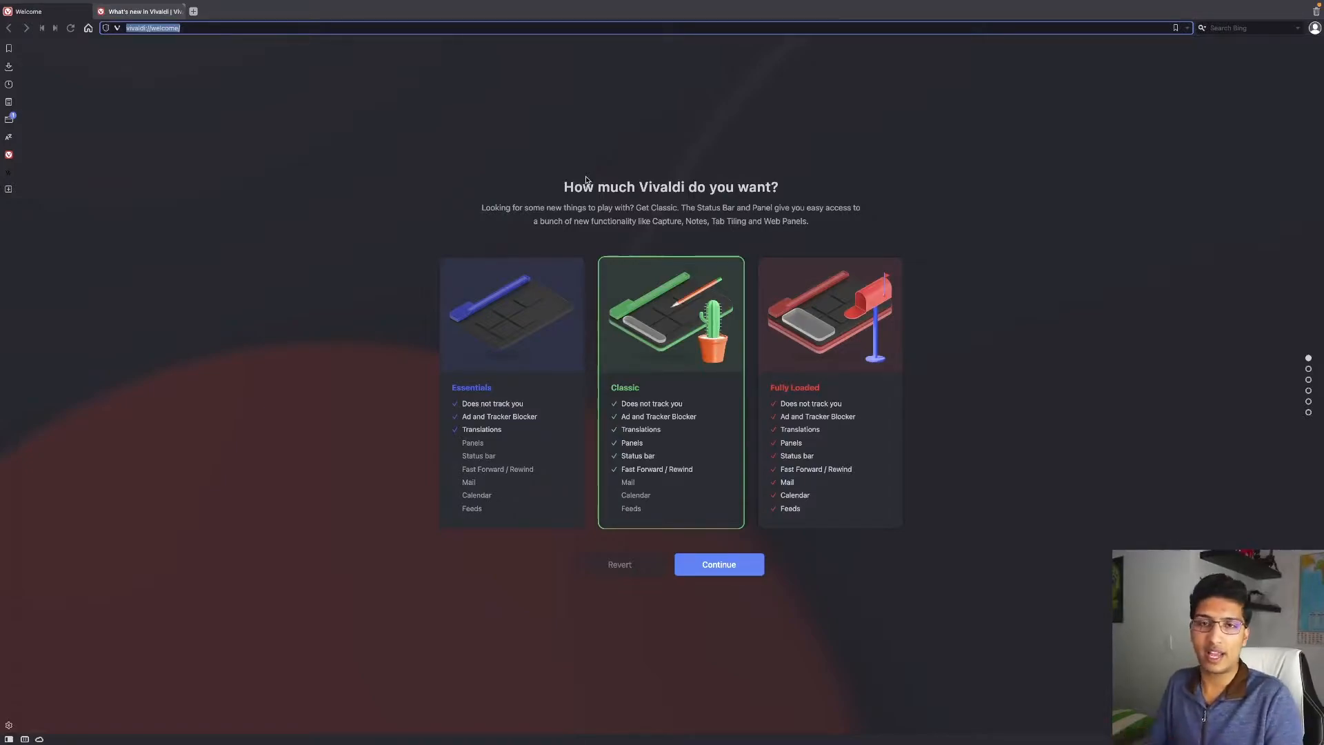
mouse_move(614, 165)
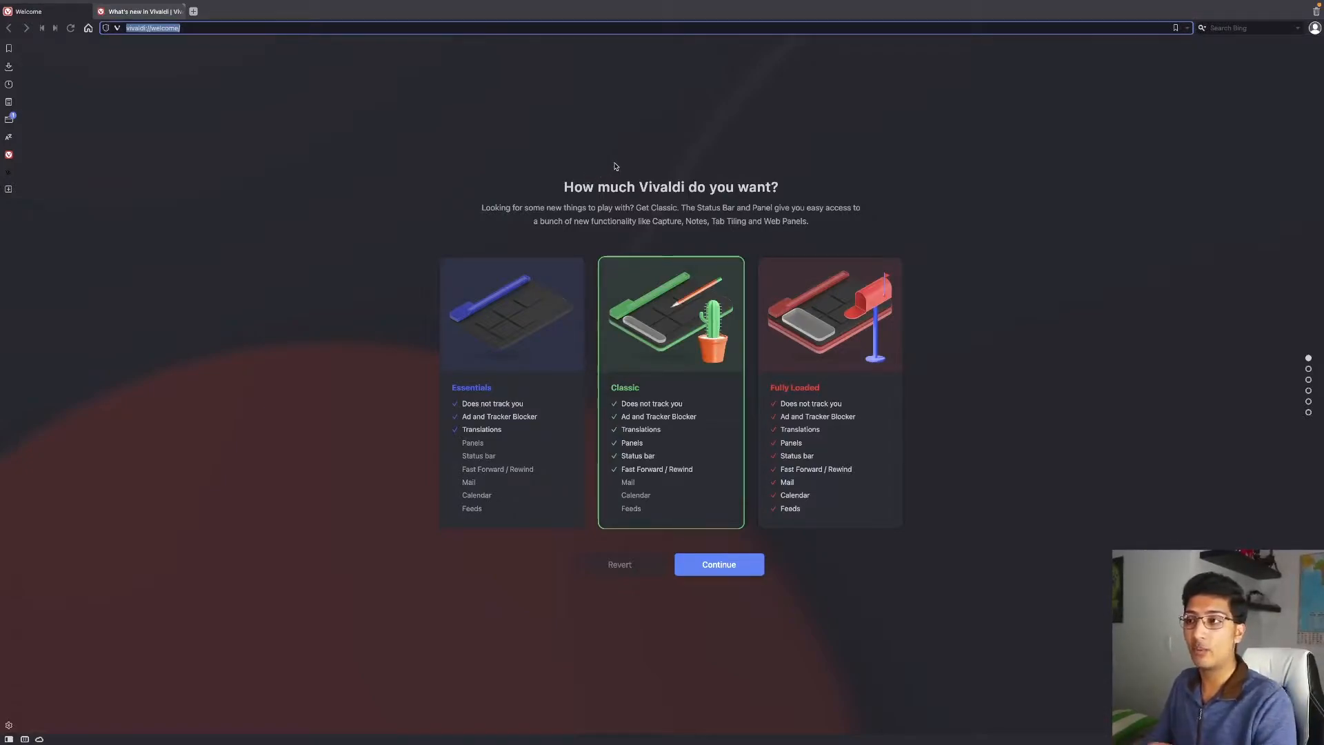
Step: Keep the Classic feature set and pick Issuna after previewing Human, Blueprint and Subtle themes
left_click(718, 564)
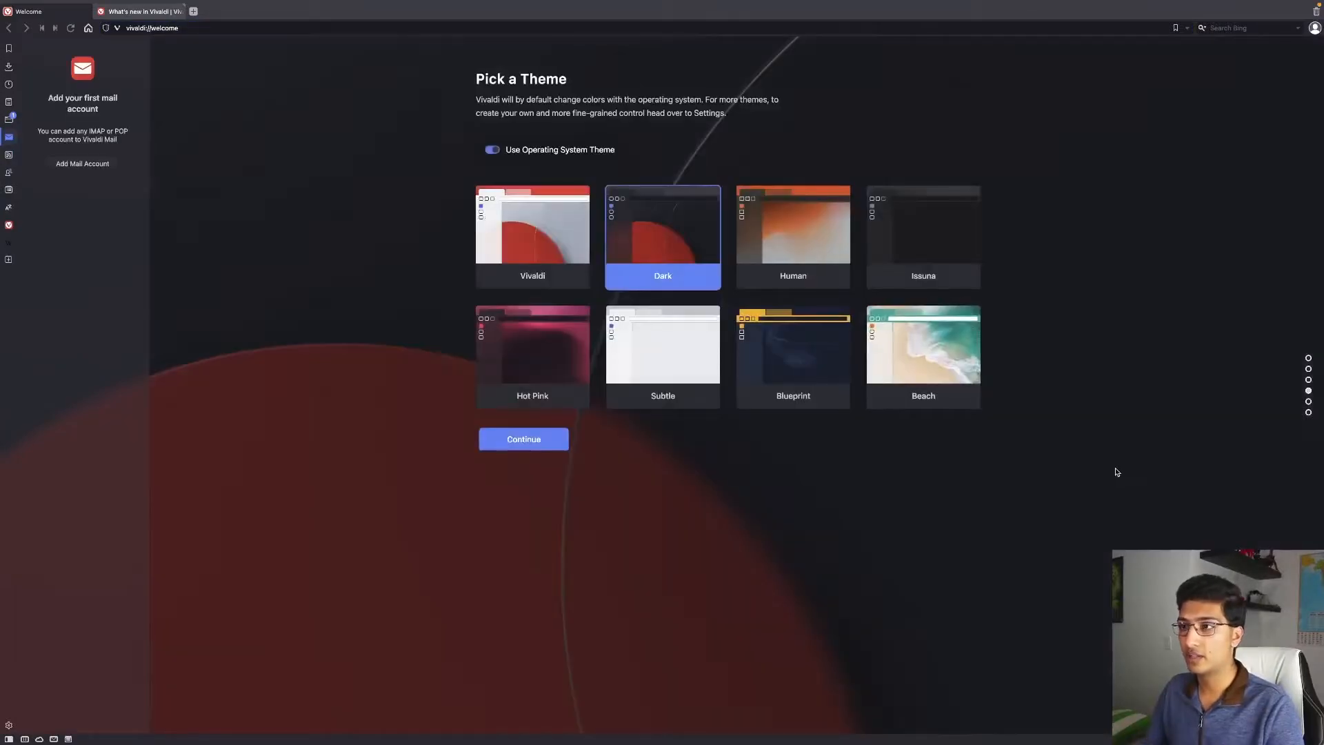
mouse_move(978, 413)
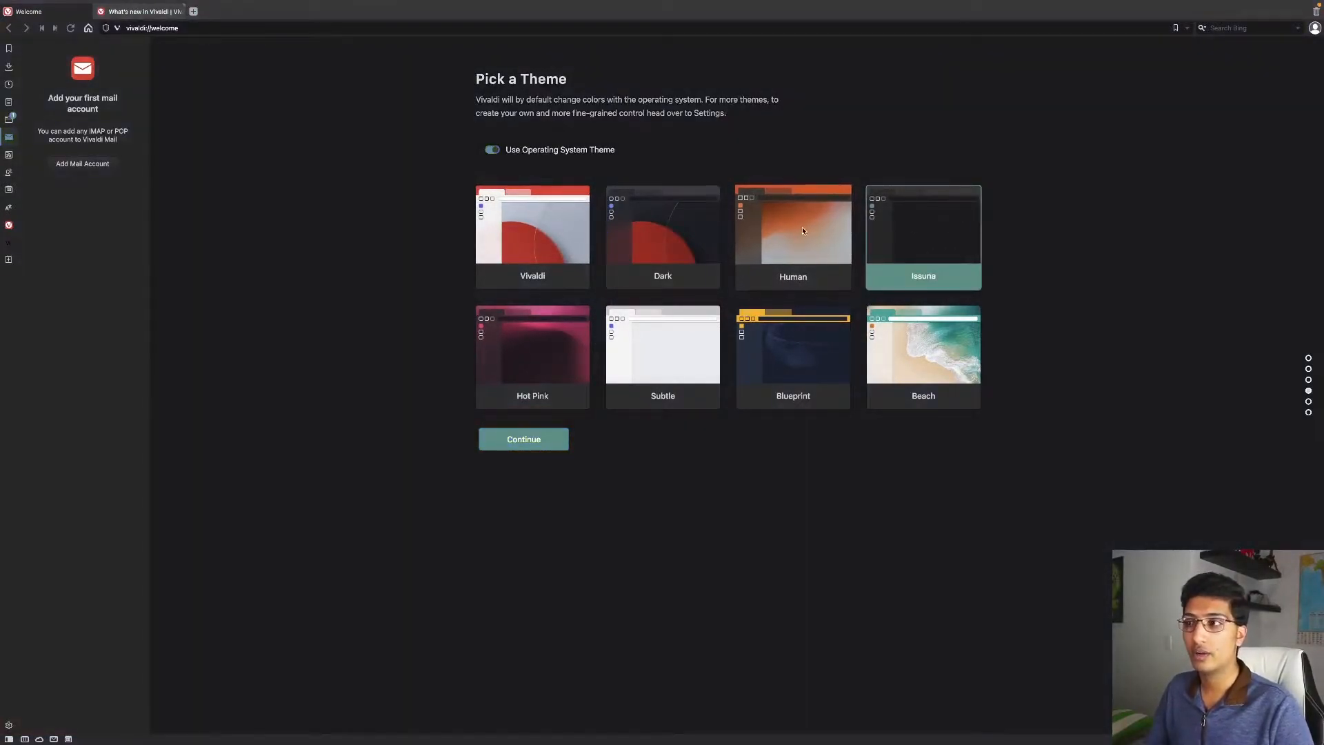
left_click(792, 234)
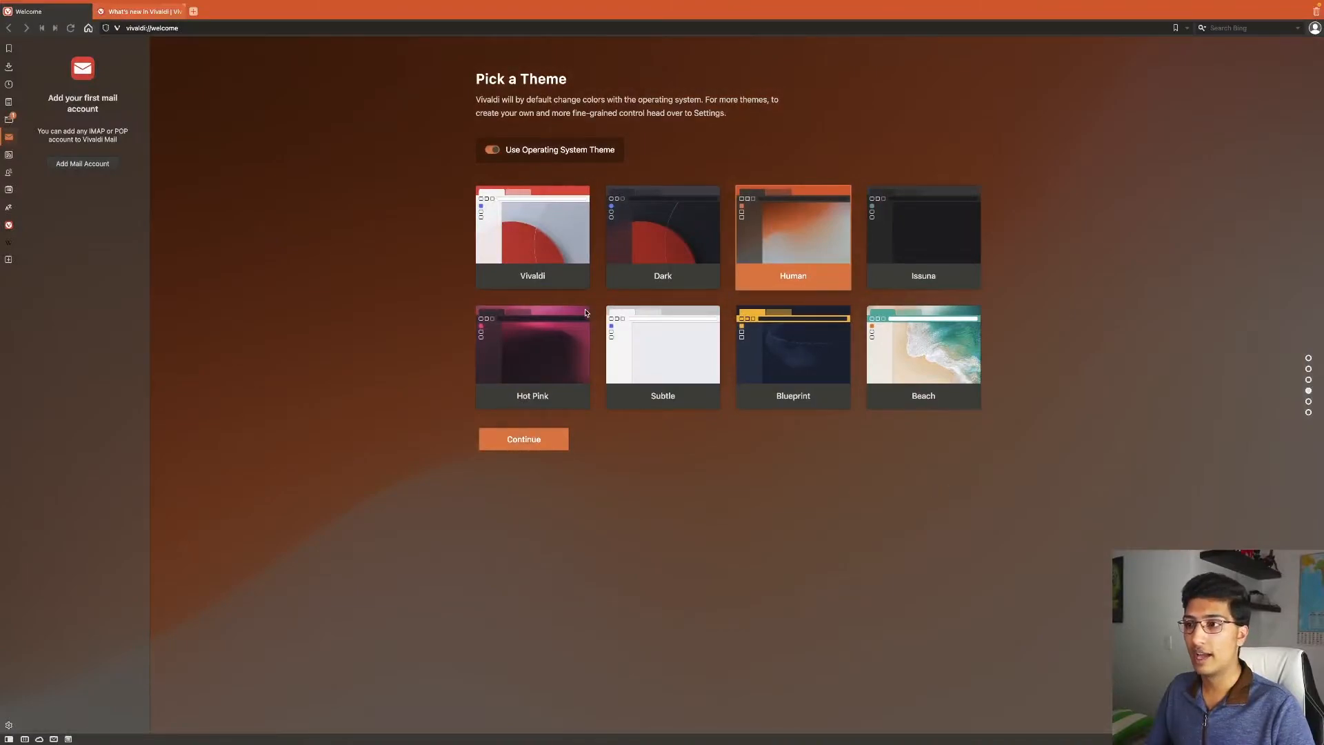
left_click(791, 356)
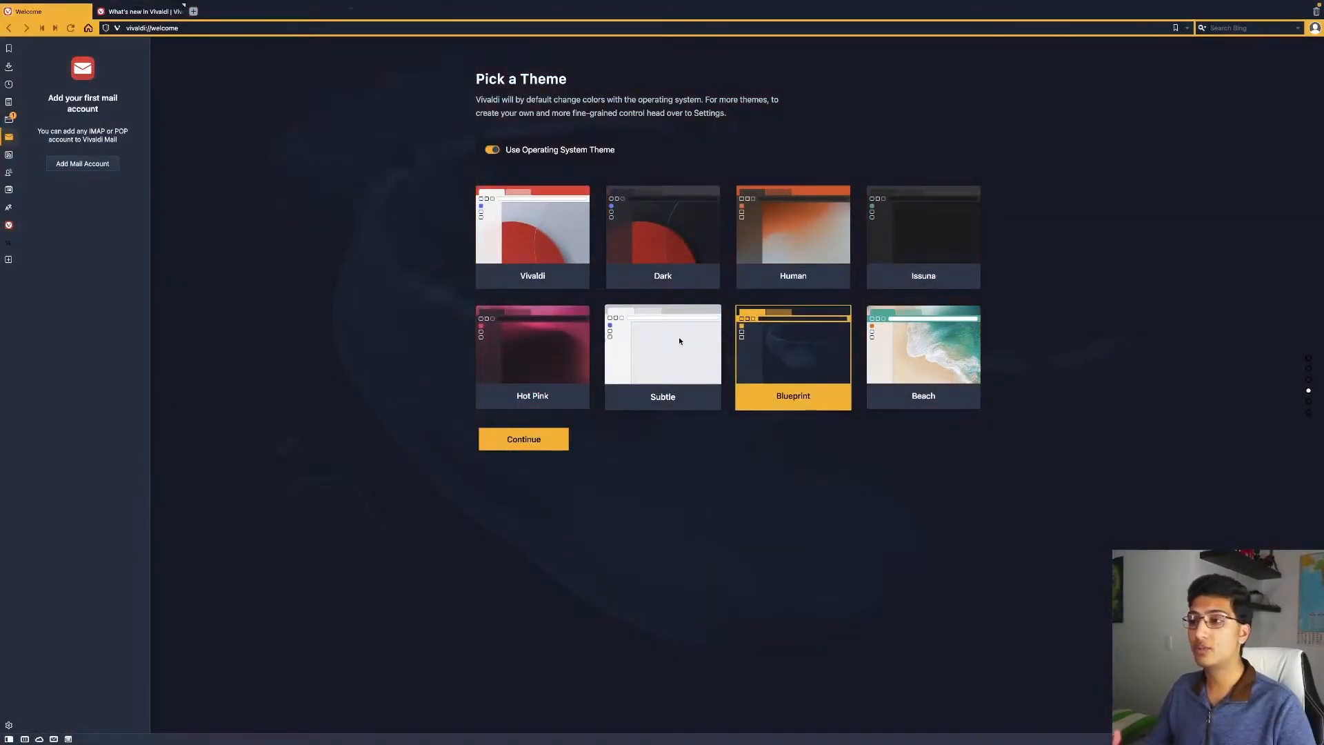
left_click(662, 355)
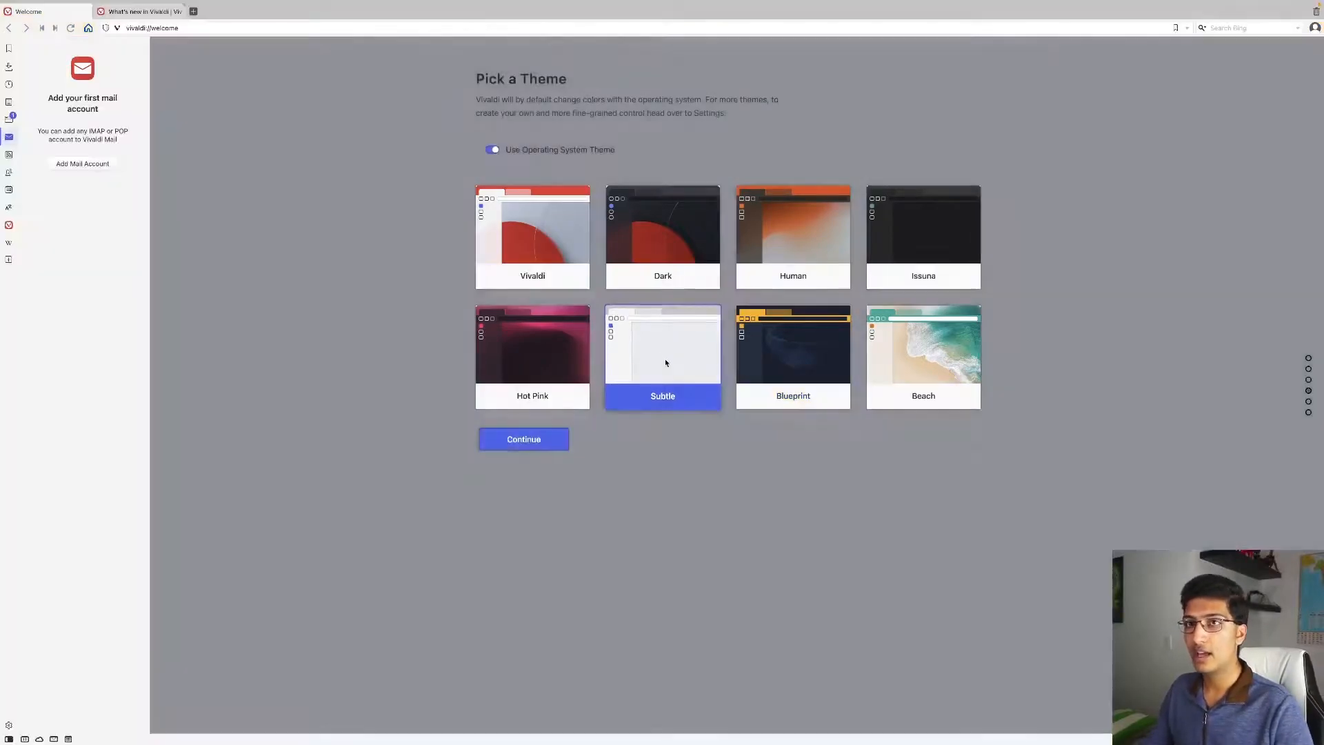
left_click(923, 237)
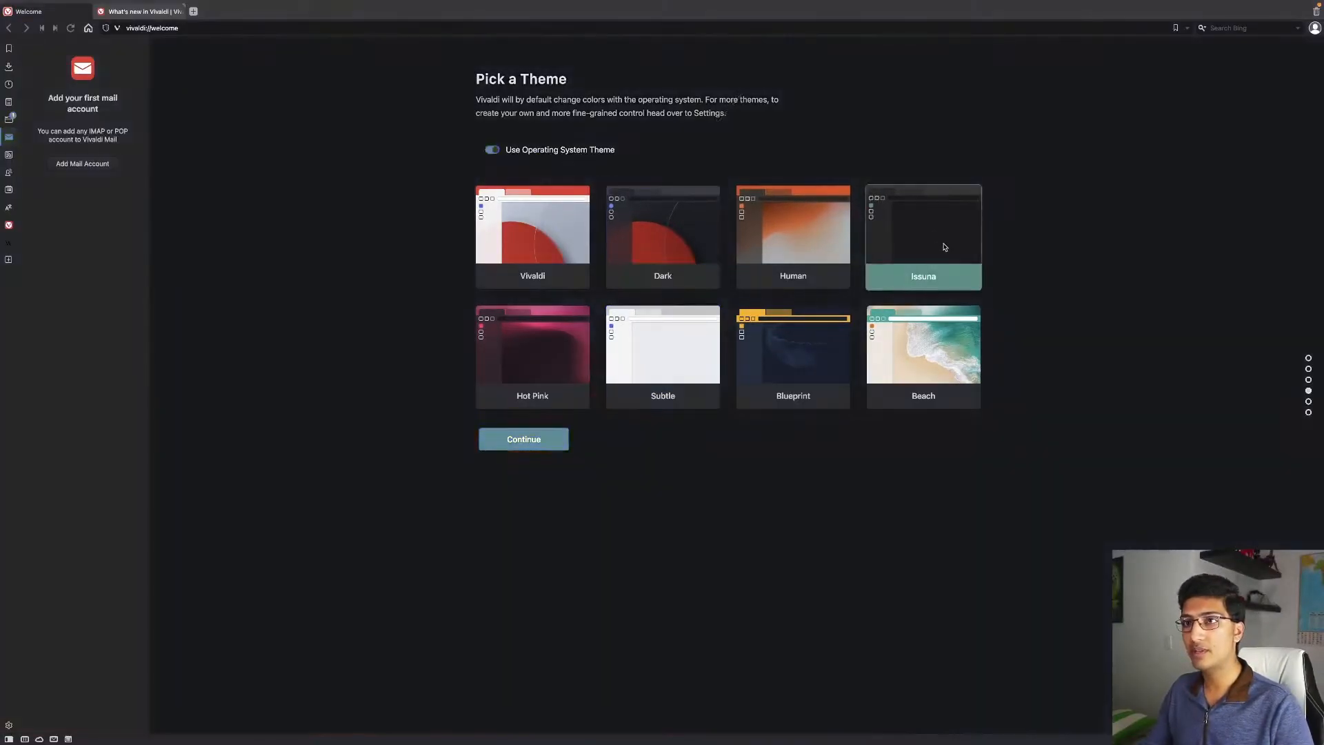
left_click(523, 439)
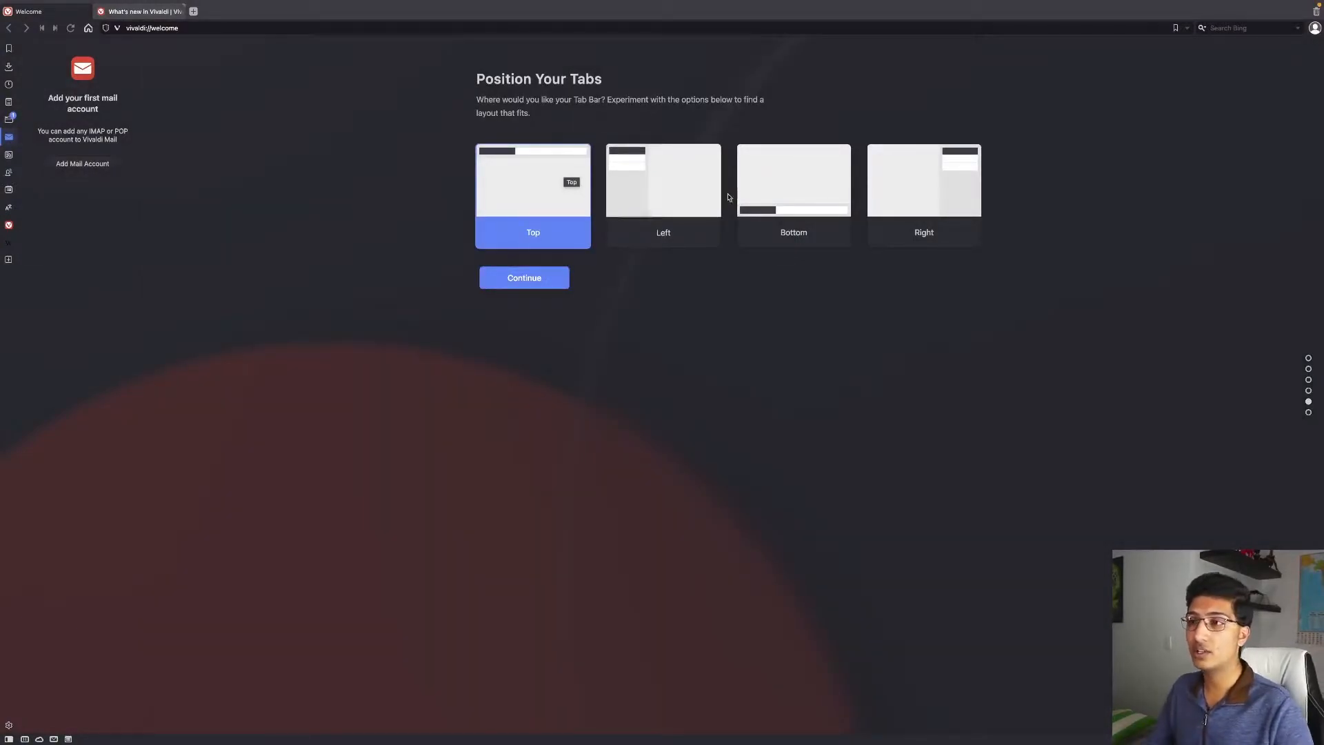
mouse_move(714, 200)
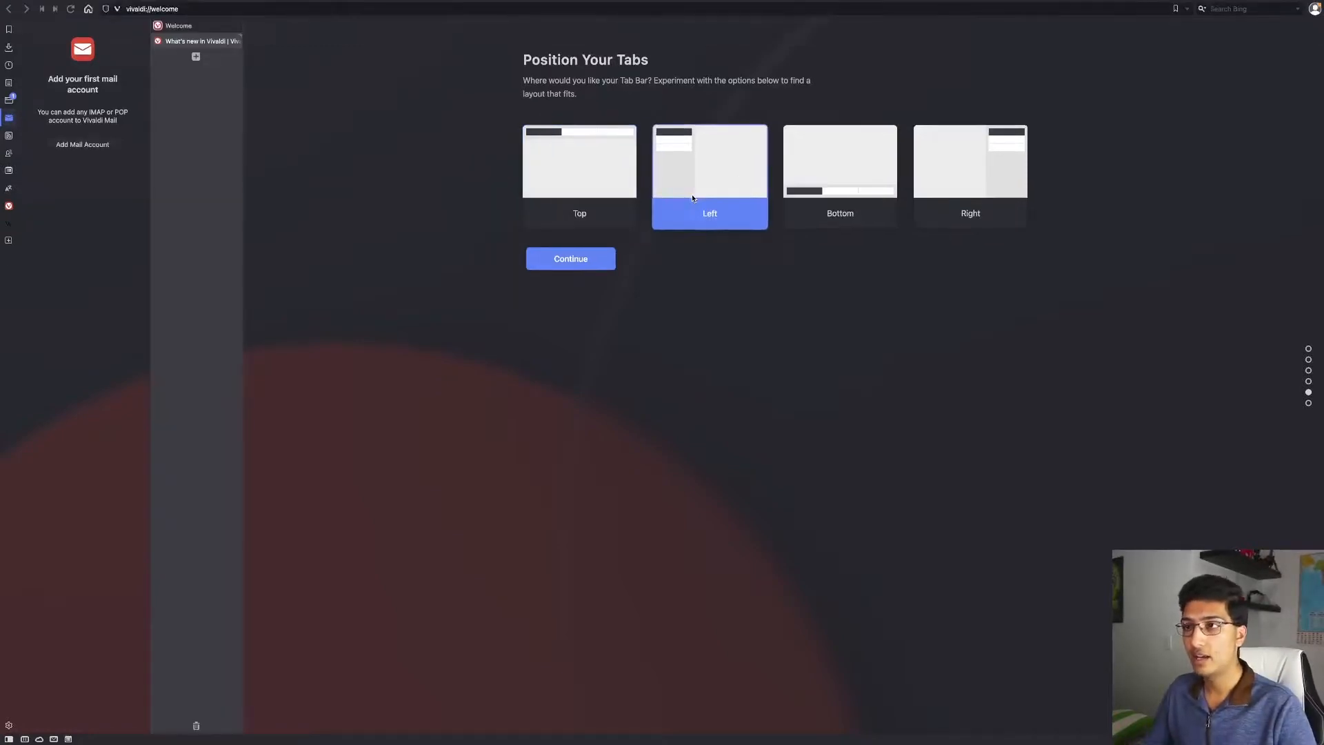
mouse_move(203, 41)
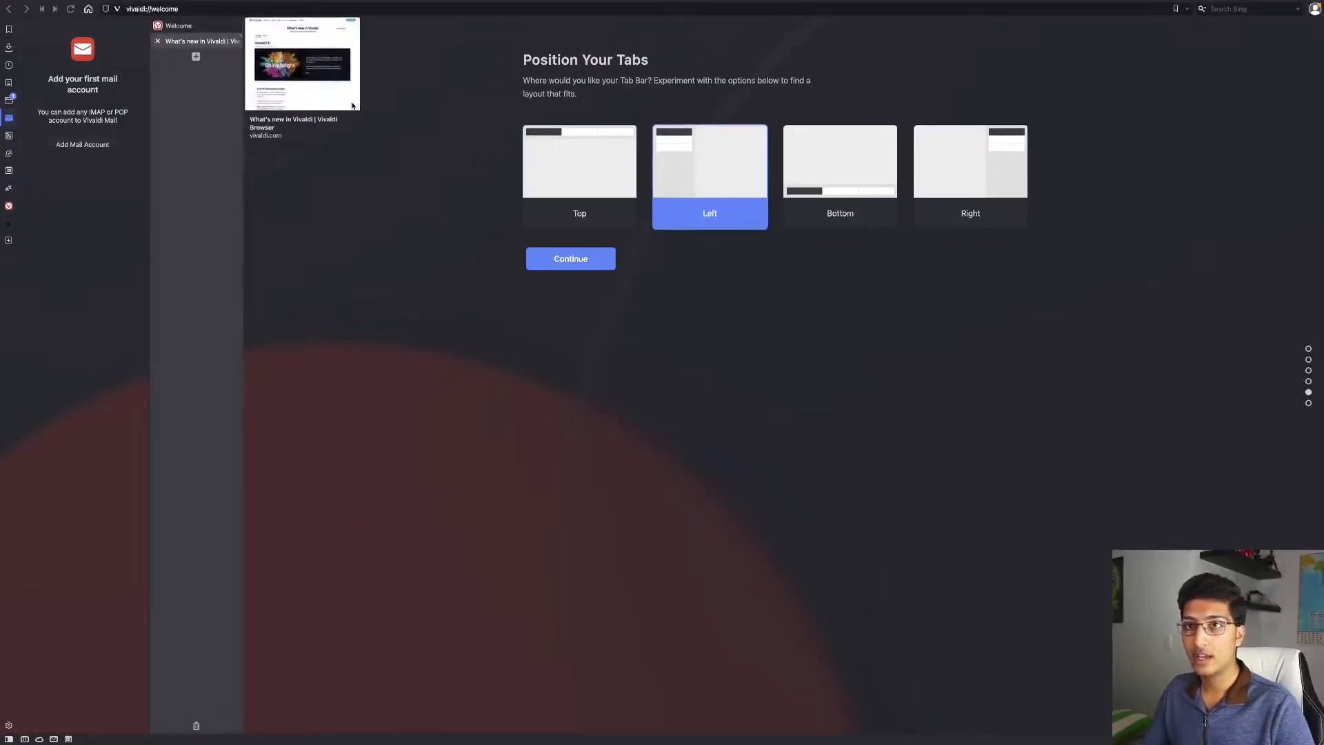
Step: Try bottom tab placement, then keep tabs at the top and continue
left_click(840, 175)
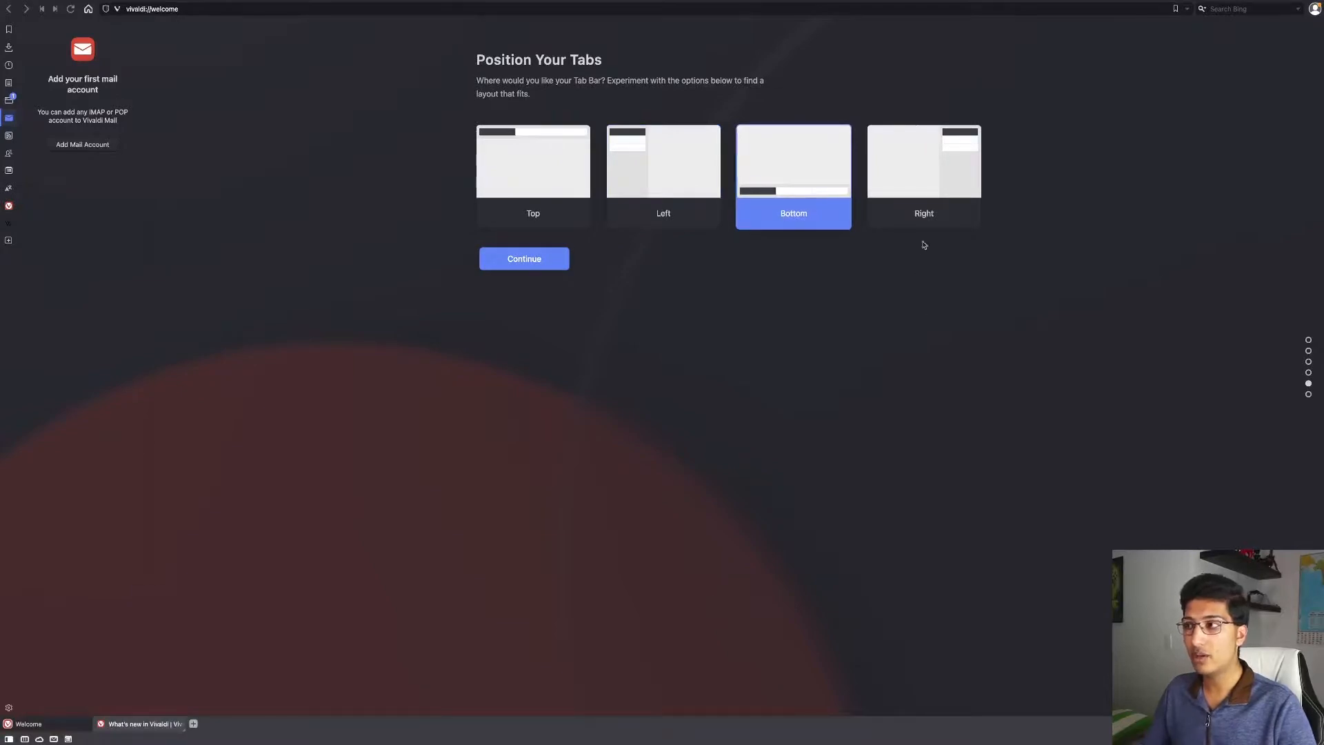
left_click(533, 174)
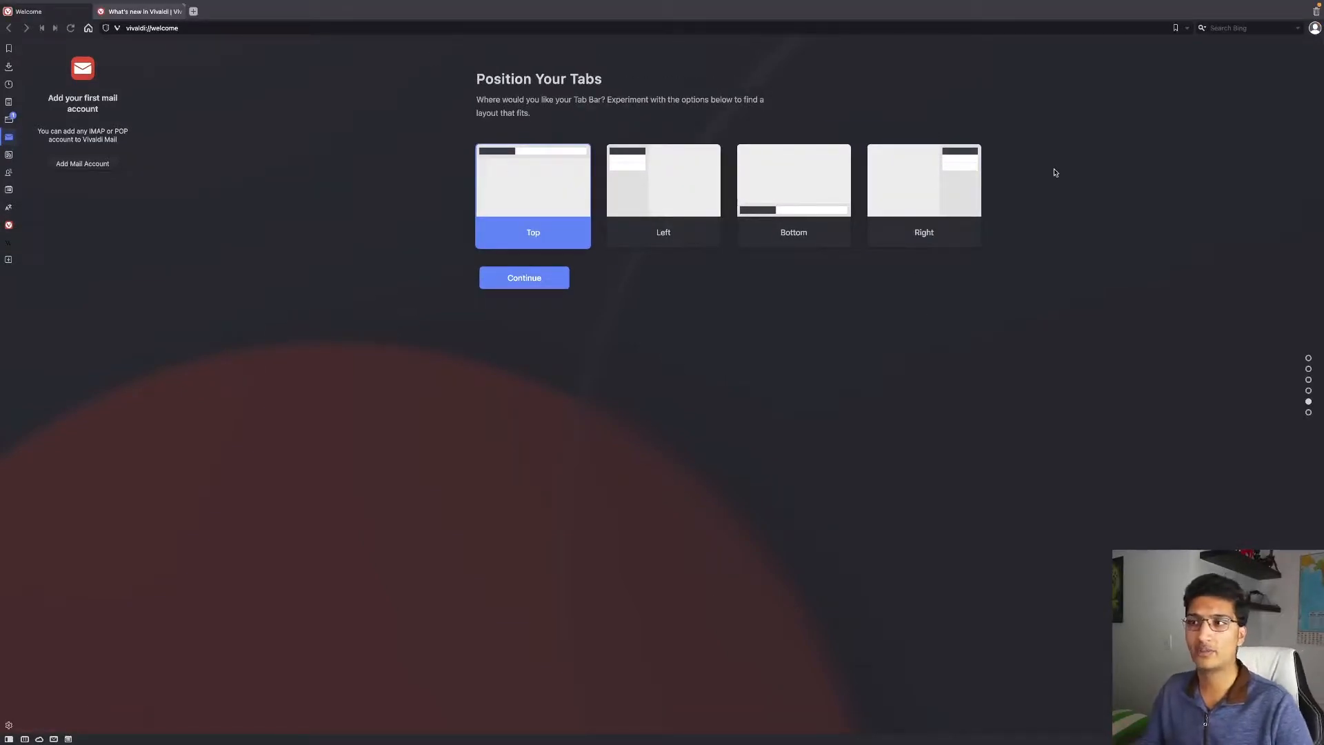
left_click(524, 277)
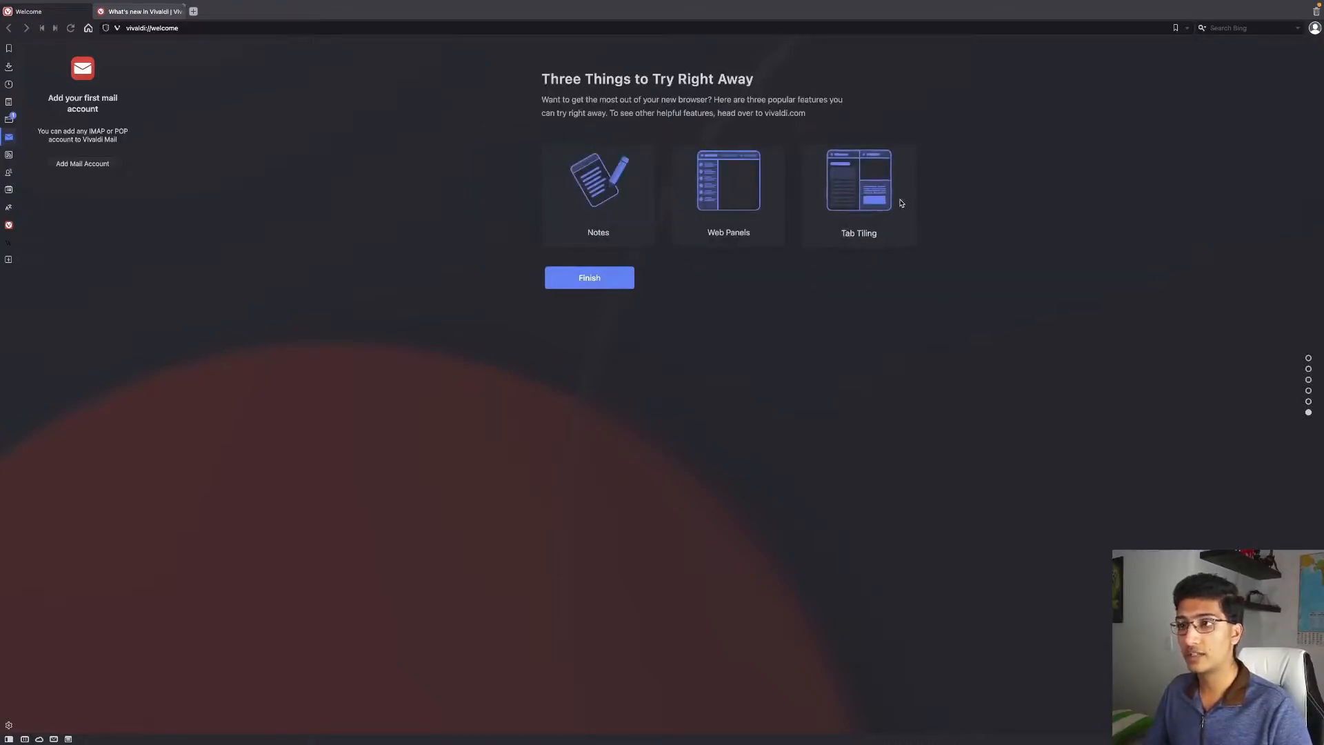
mouse_move(900, 203)
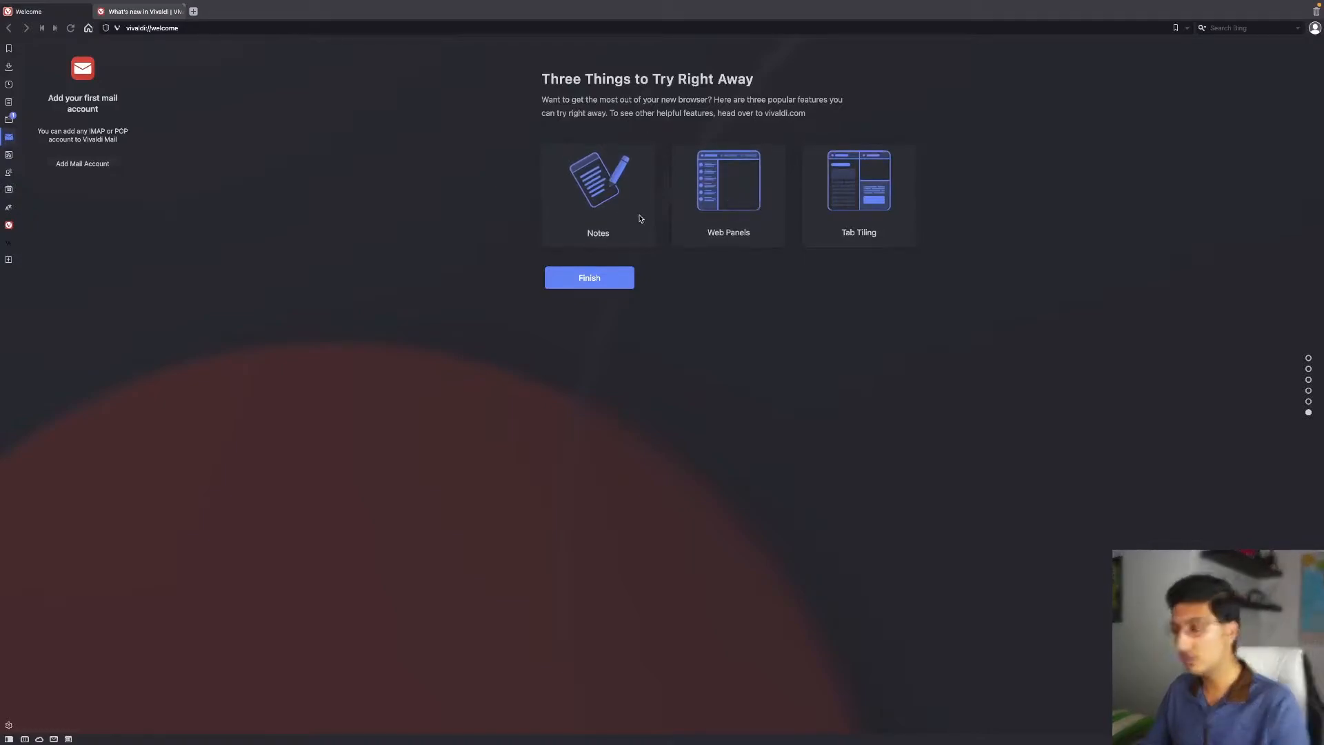
Step: Finish the Three Things to Try Right Away page of the welcome setup
left_click(588, 277)
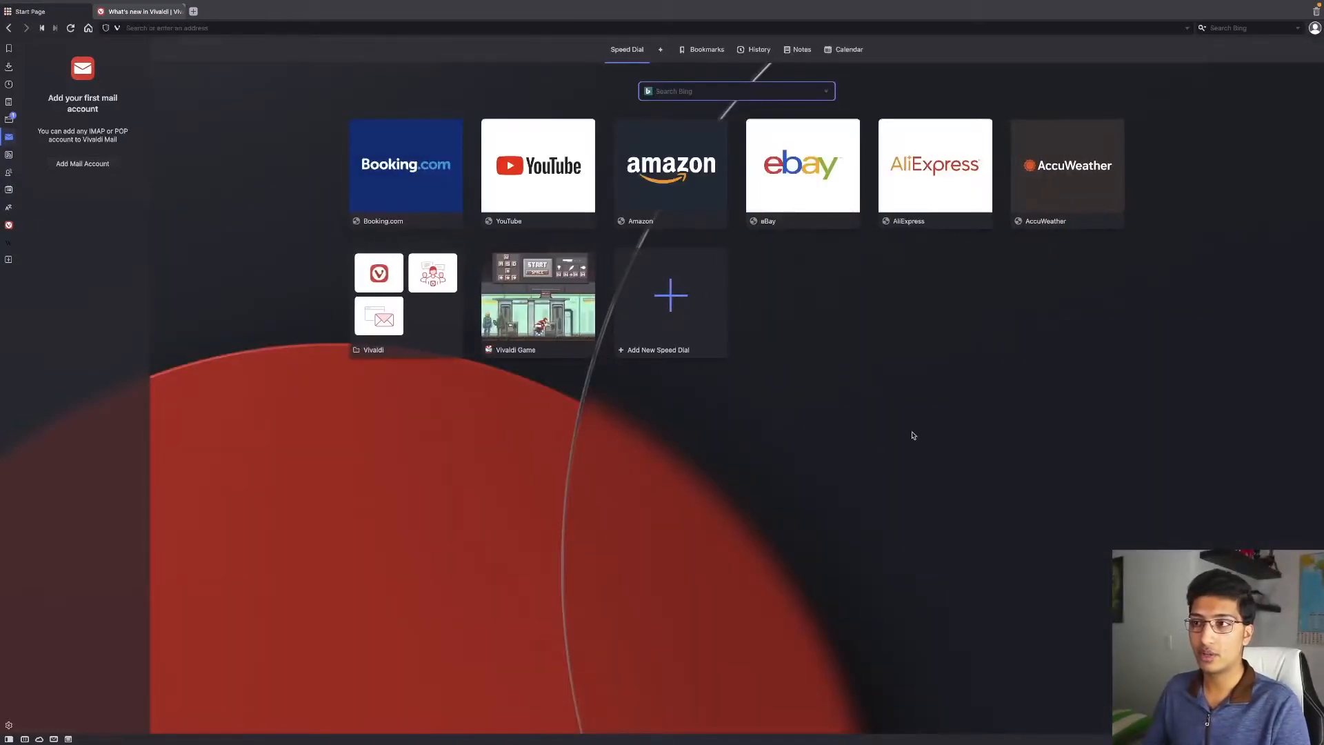
mouse_move(877, 327)
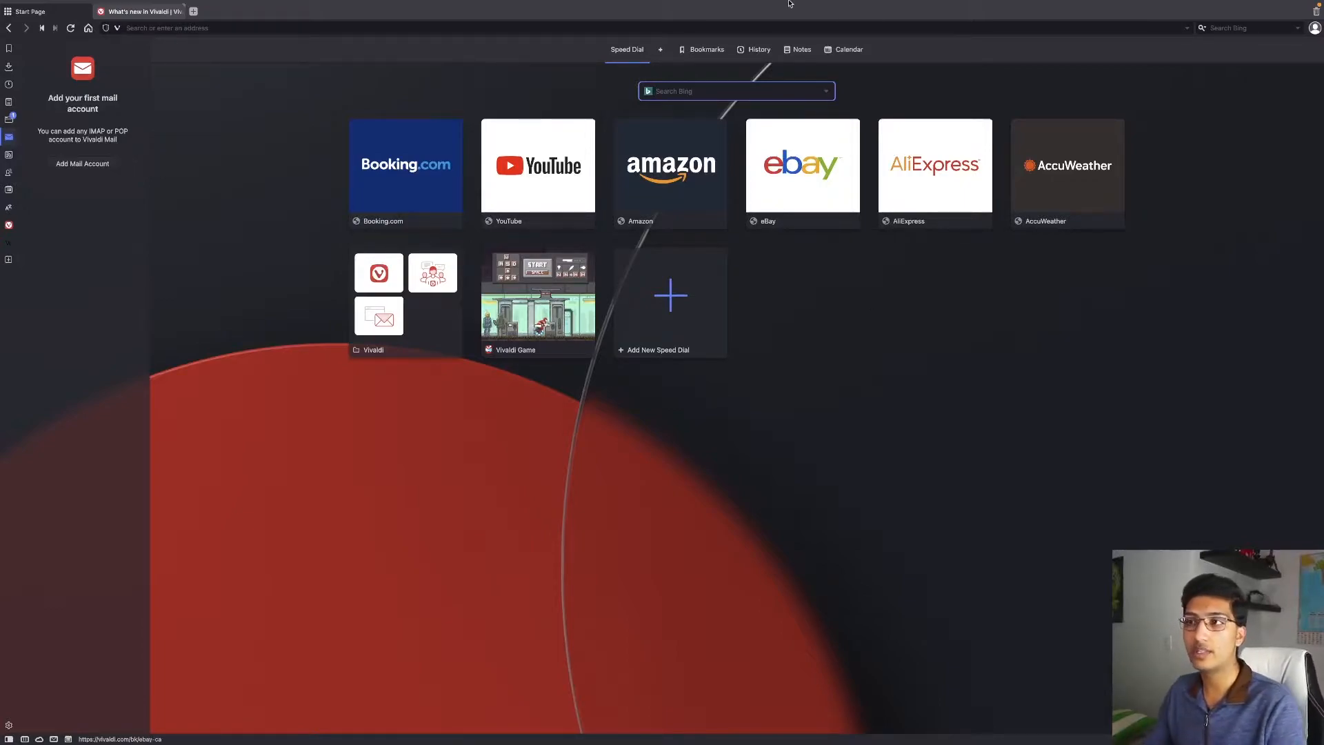
mouse_move(692, 316)
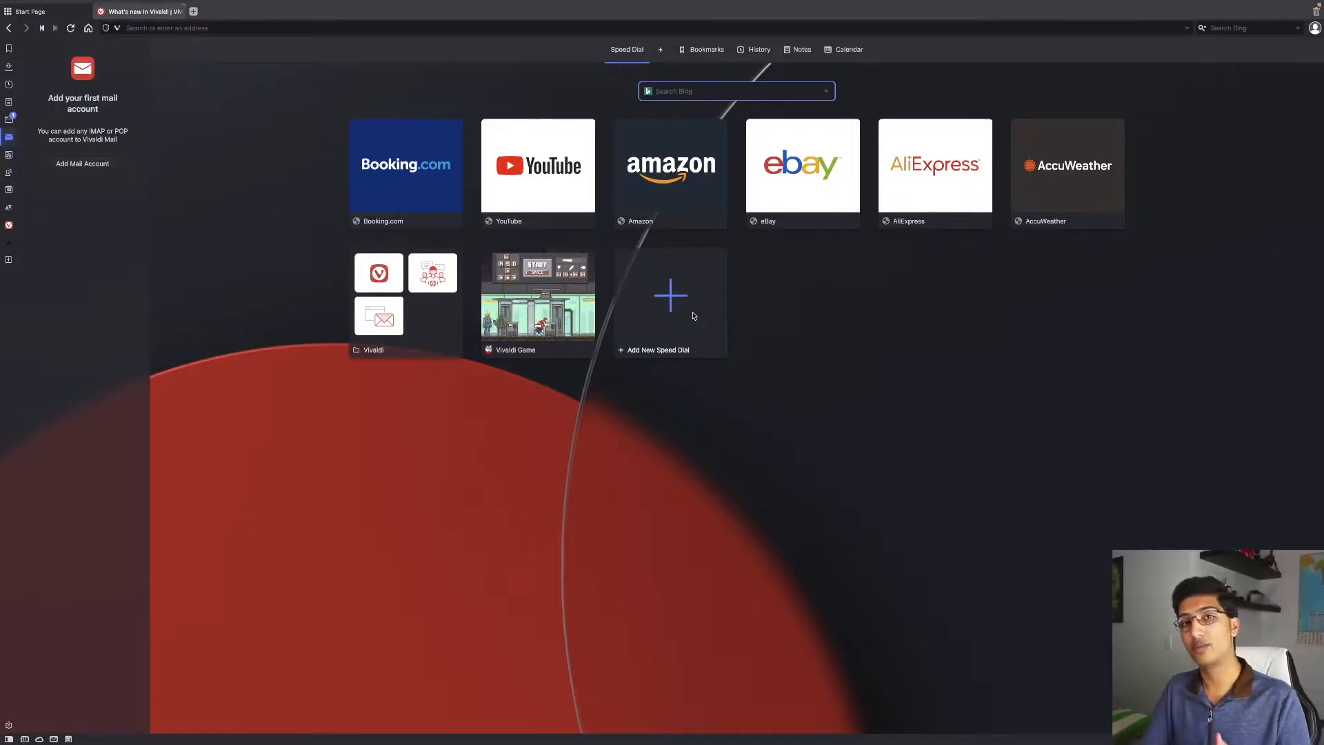
mouse_move(670, 296)
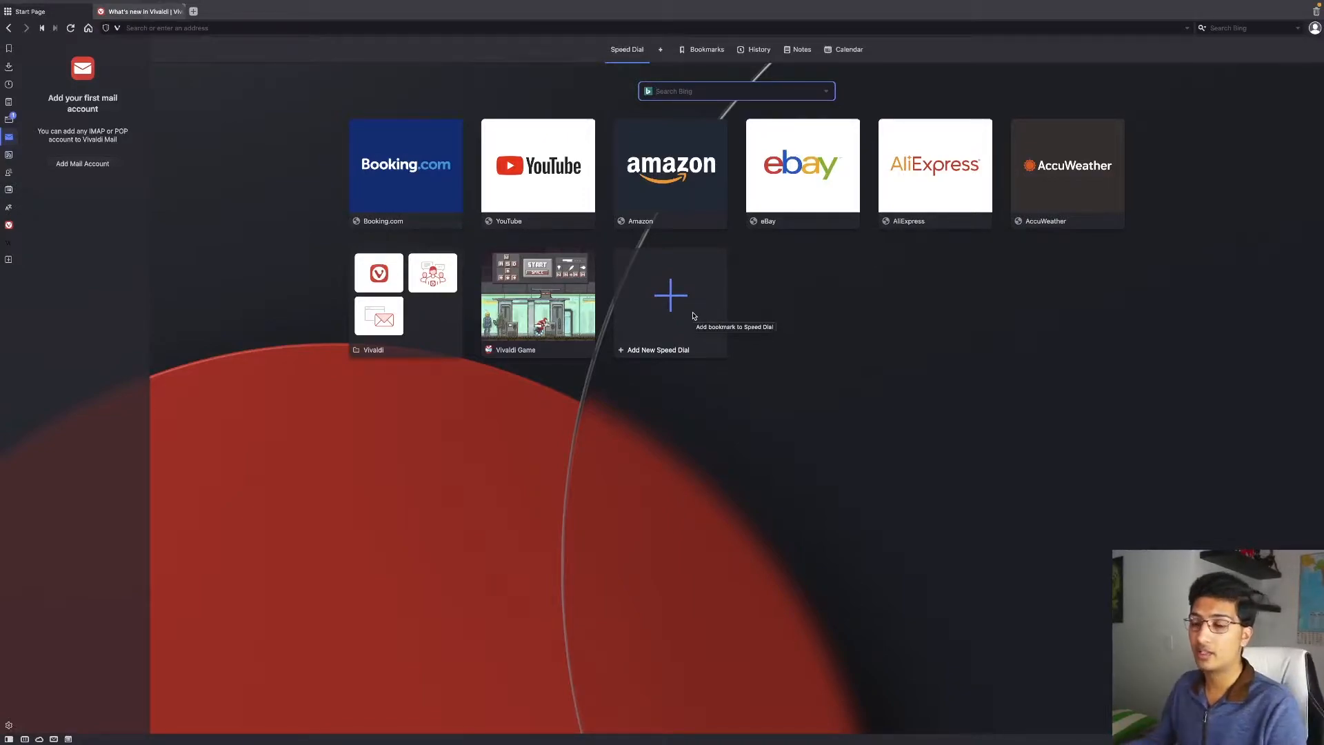
mouse_move(1052, 252)
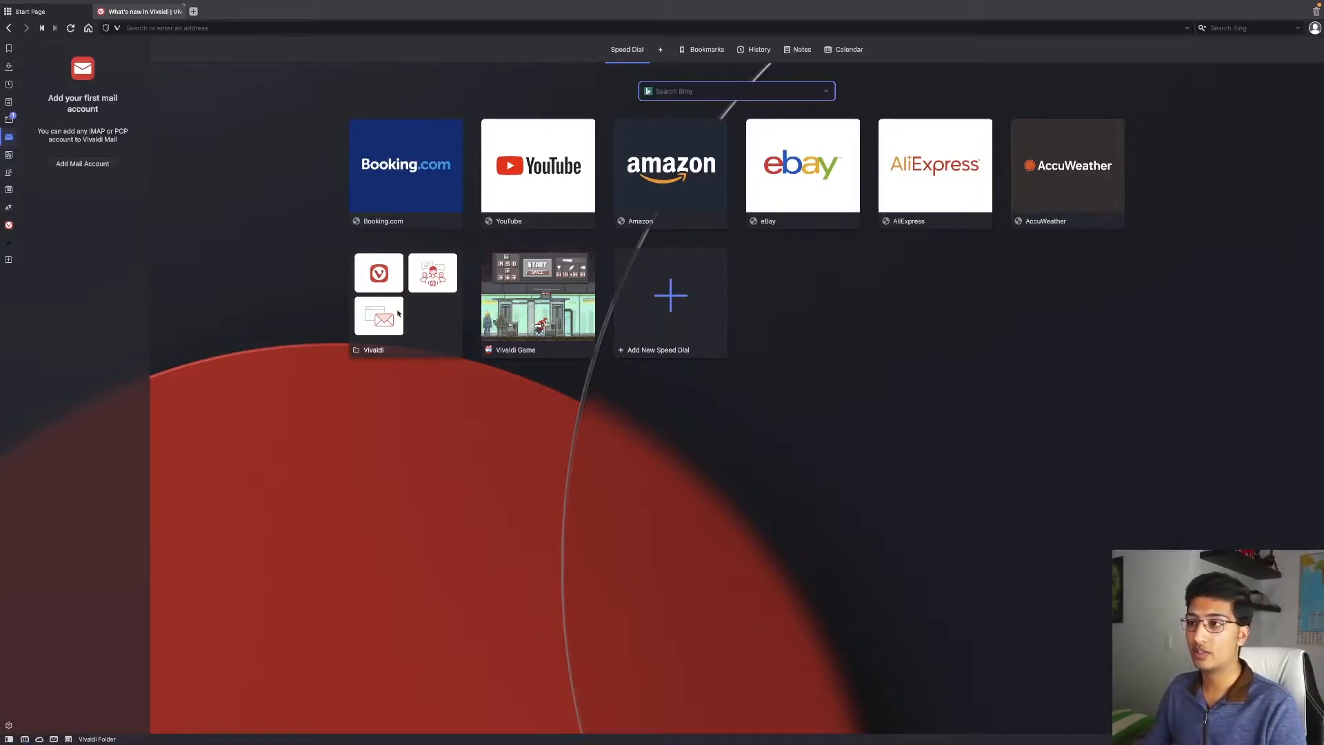
Step: Open the Amazon Speed Dial site and scroll down its page
left_click(670, 166)
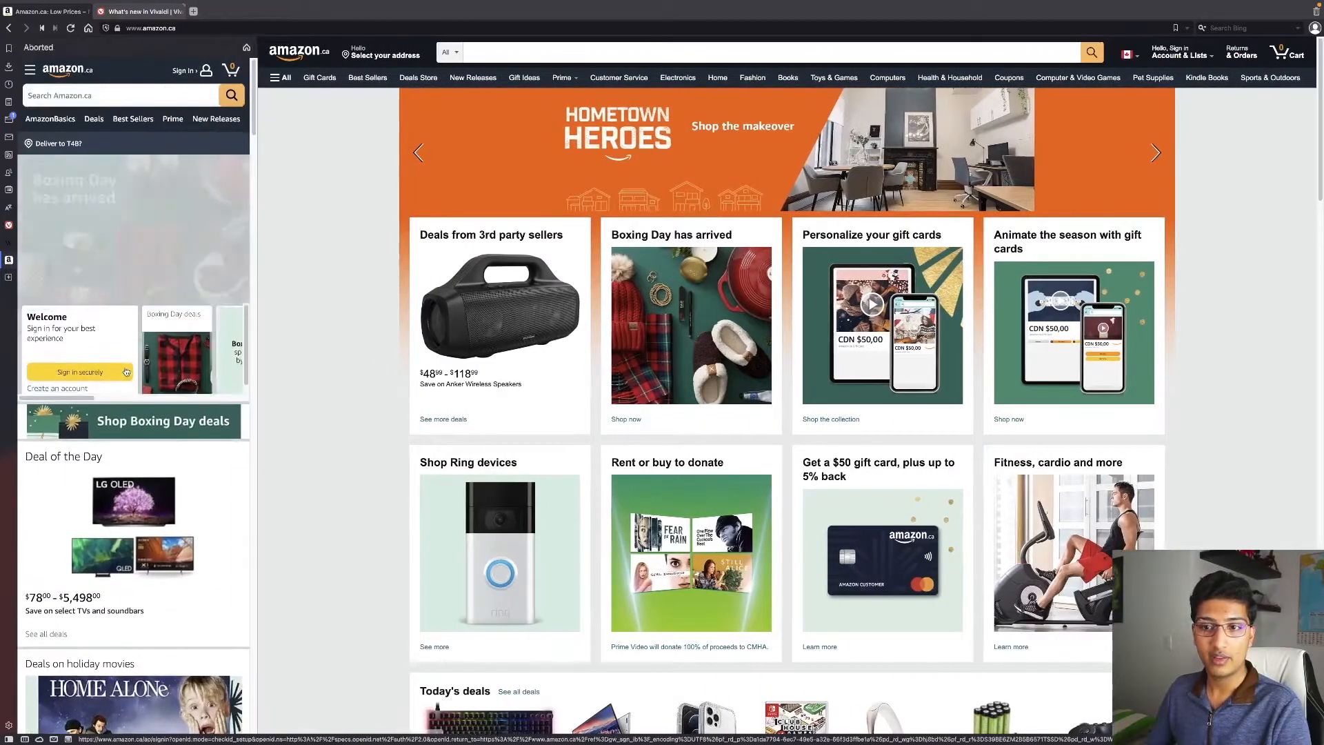
scroll("down", 3)
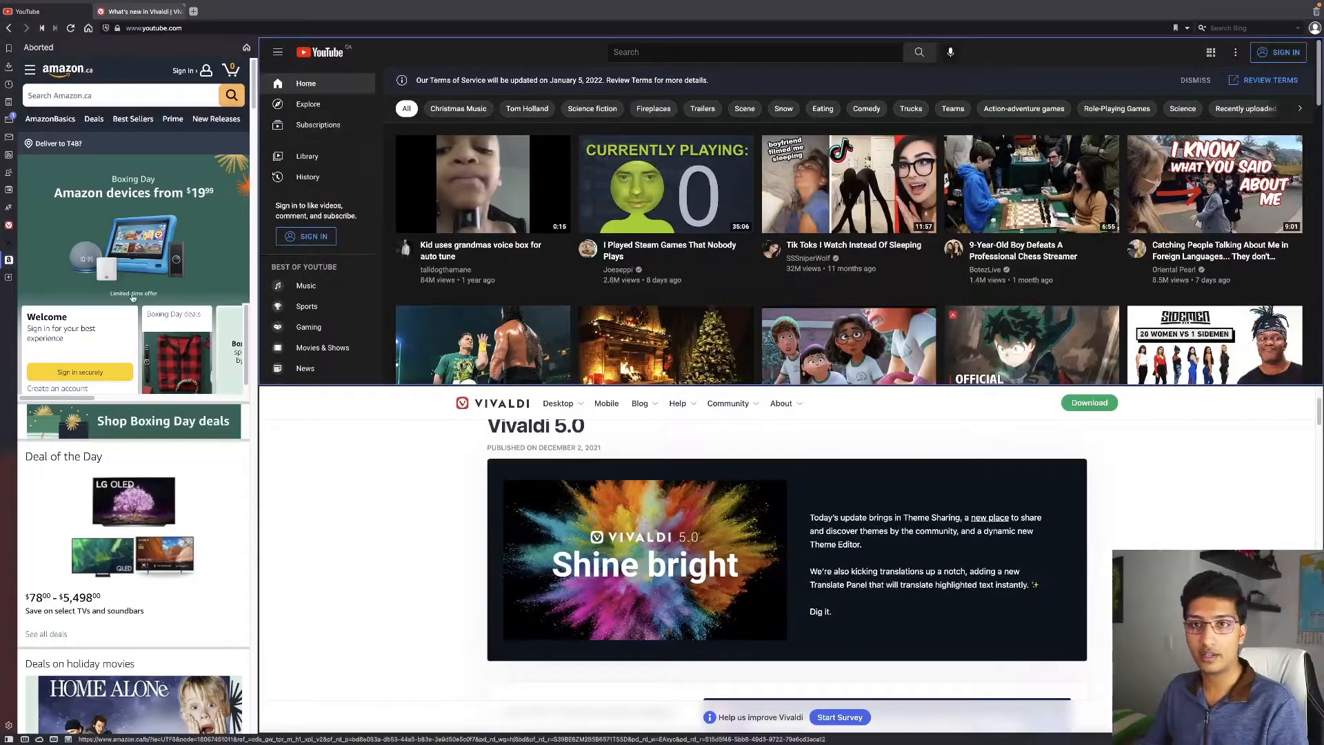
Step: Scroll down the tiled Amazon, YouTube and blog pages
scroll("down", 3)
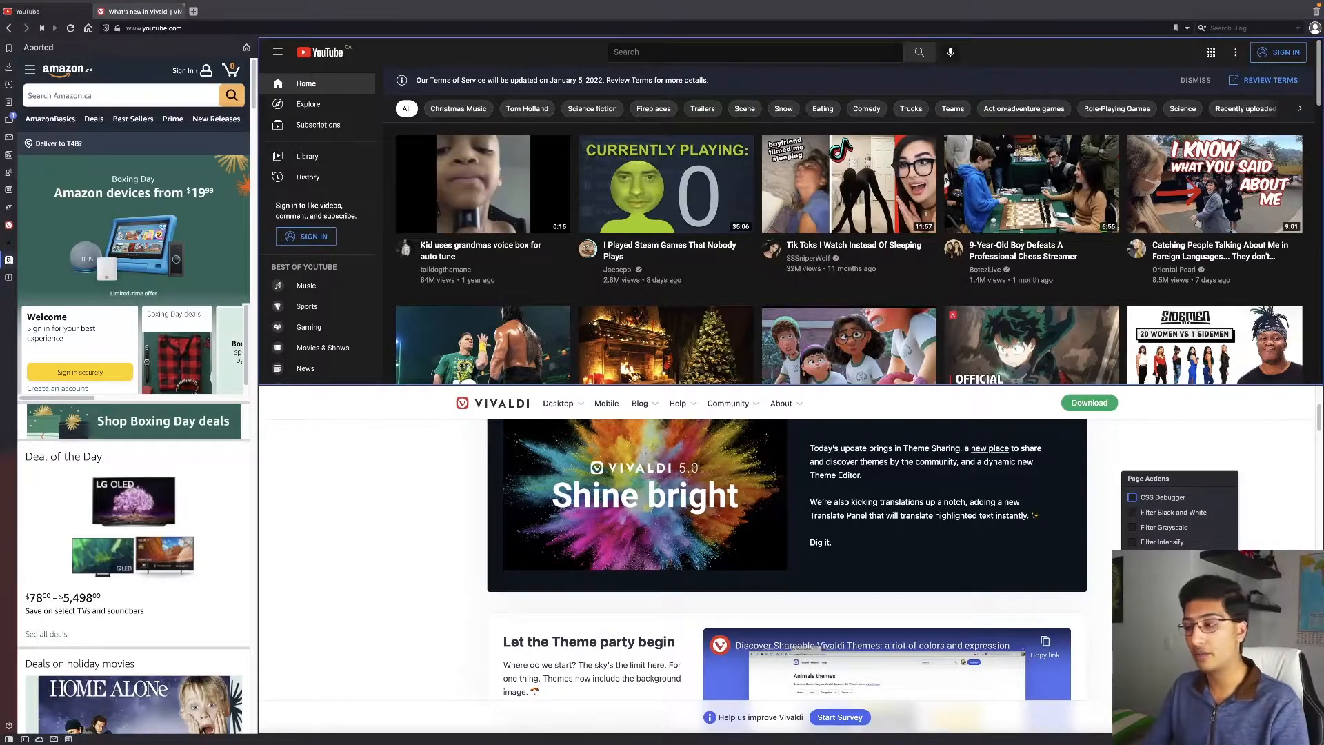
Step: Choose CSS Debugger from the Page Actions menu for YouTube
left_click(1137, 497)
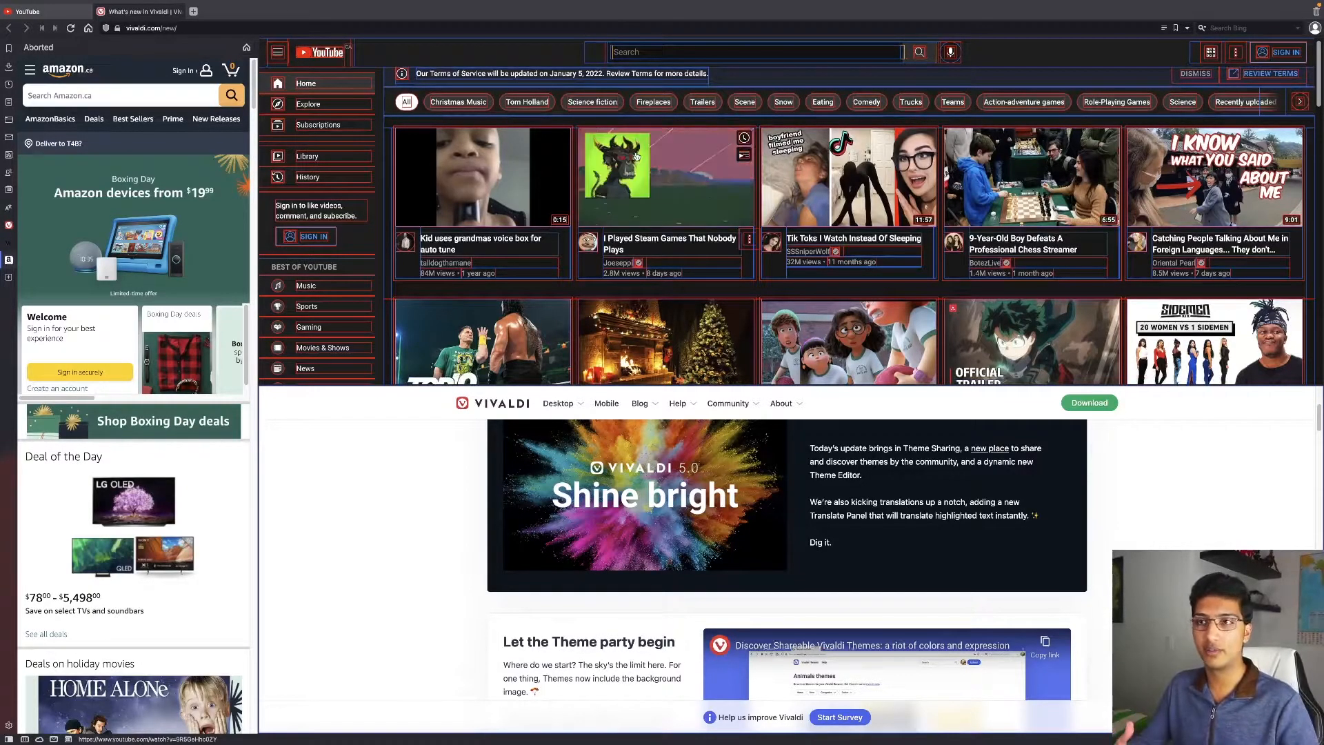
Step: Scroll down through the tiled pages and the Vivaldi 5.0 blog
scroll("down", 3)
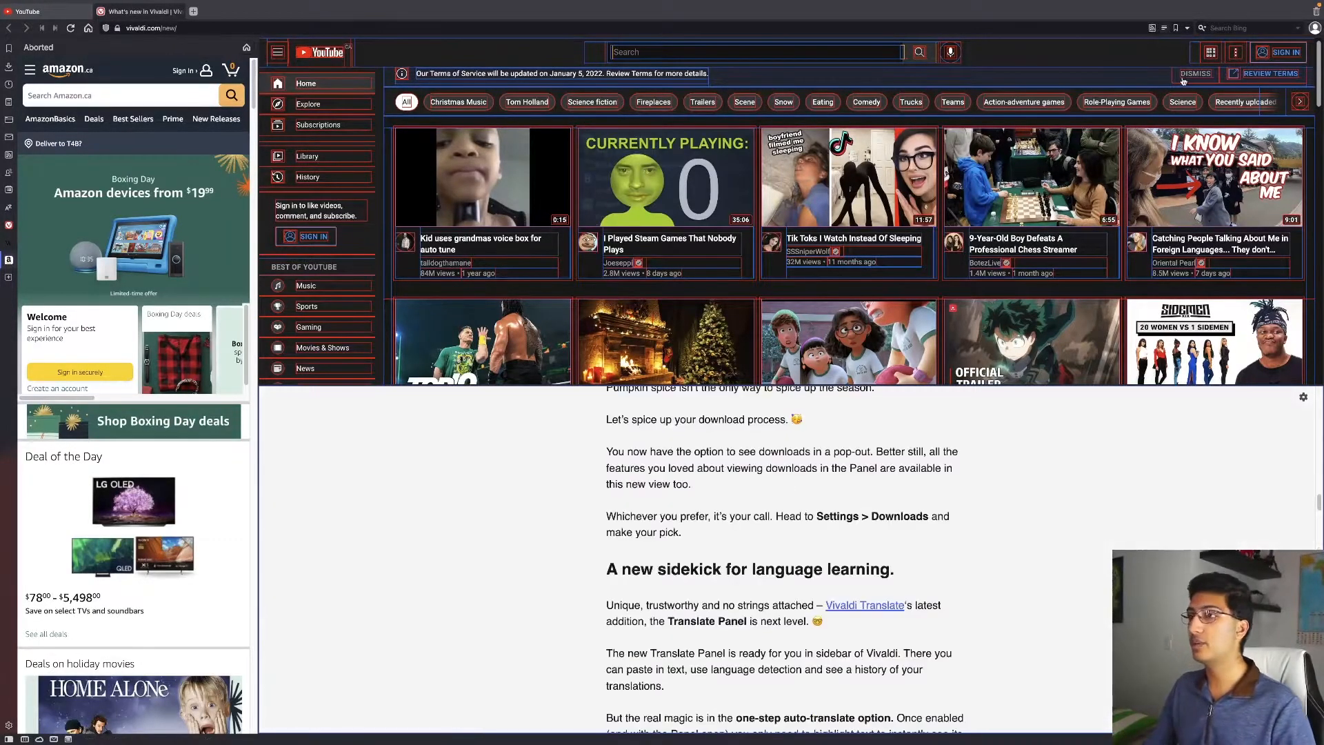
scroll("down", 3)
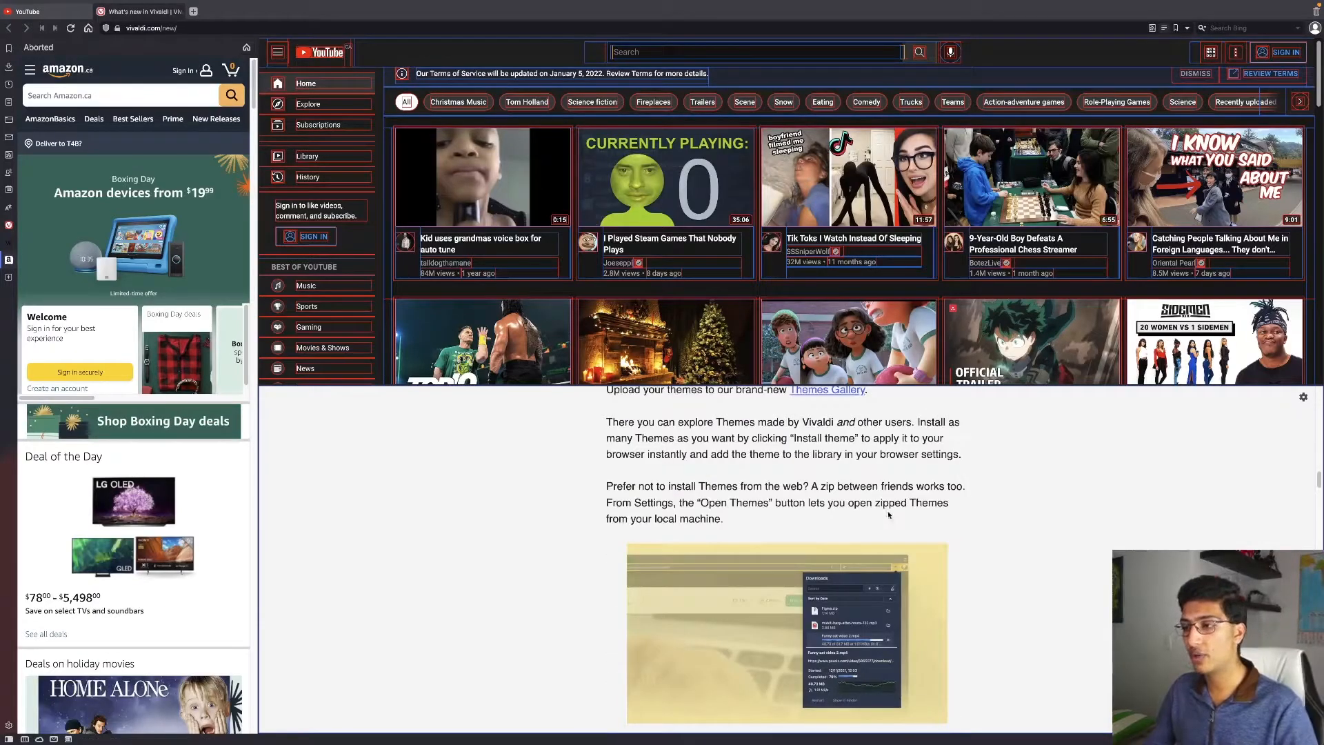
scroll("down", 3)
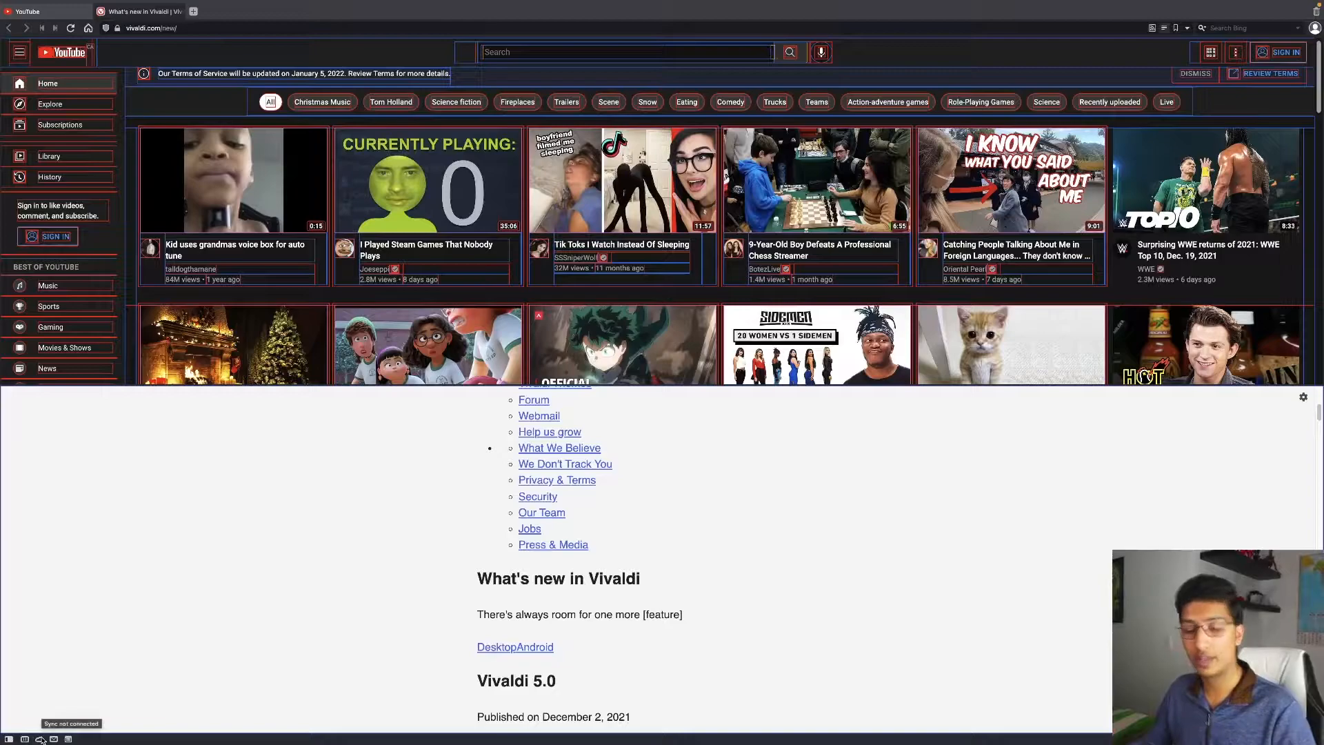
mouse_move(66, 740)
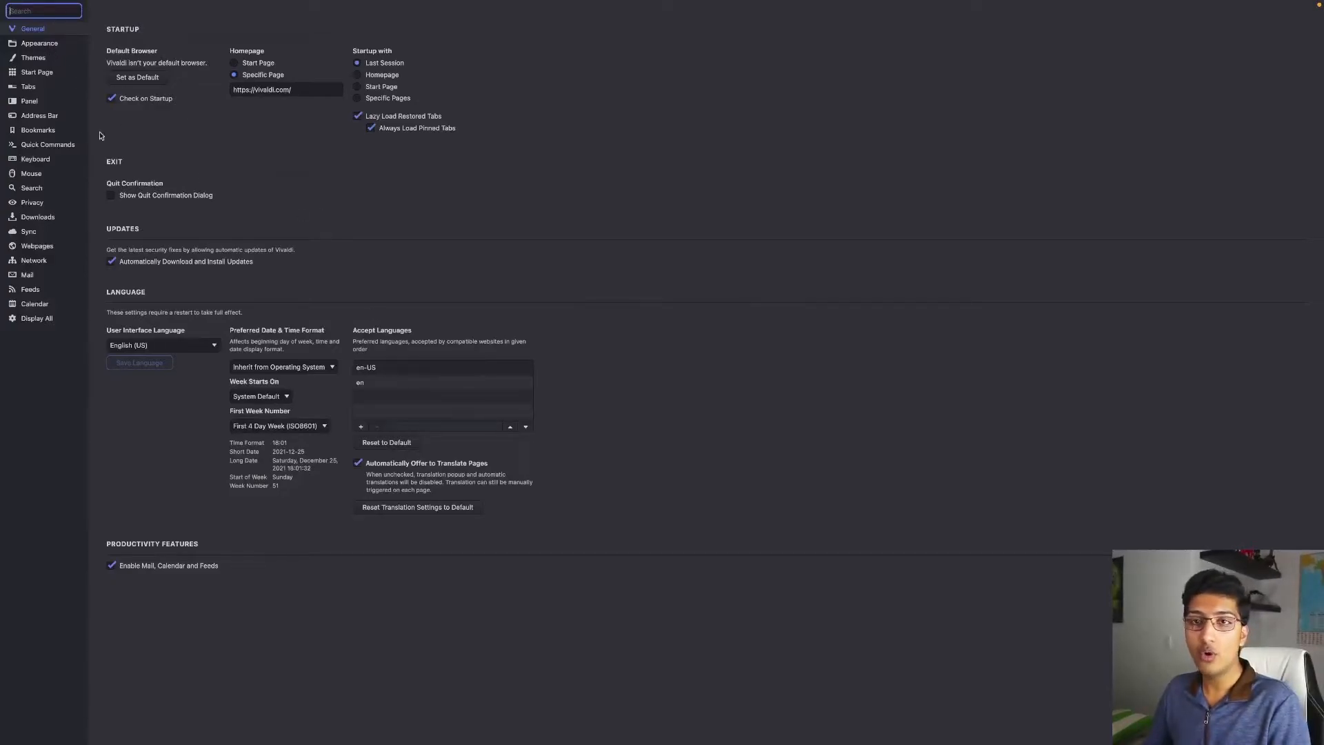
mouse_move(49, 93)
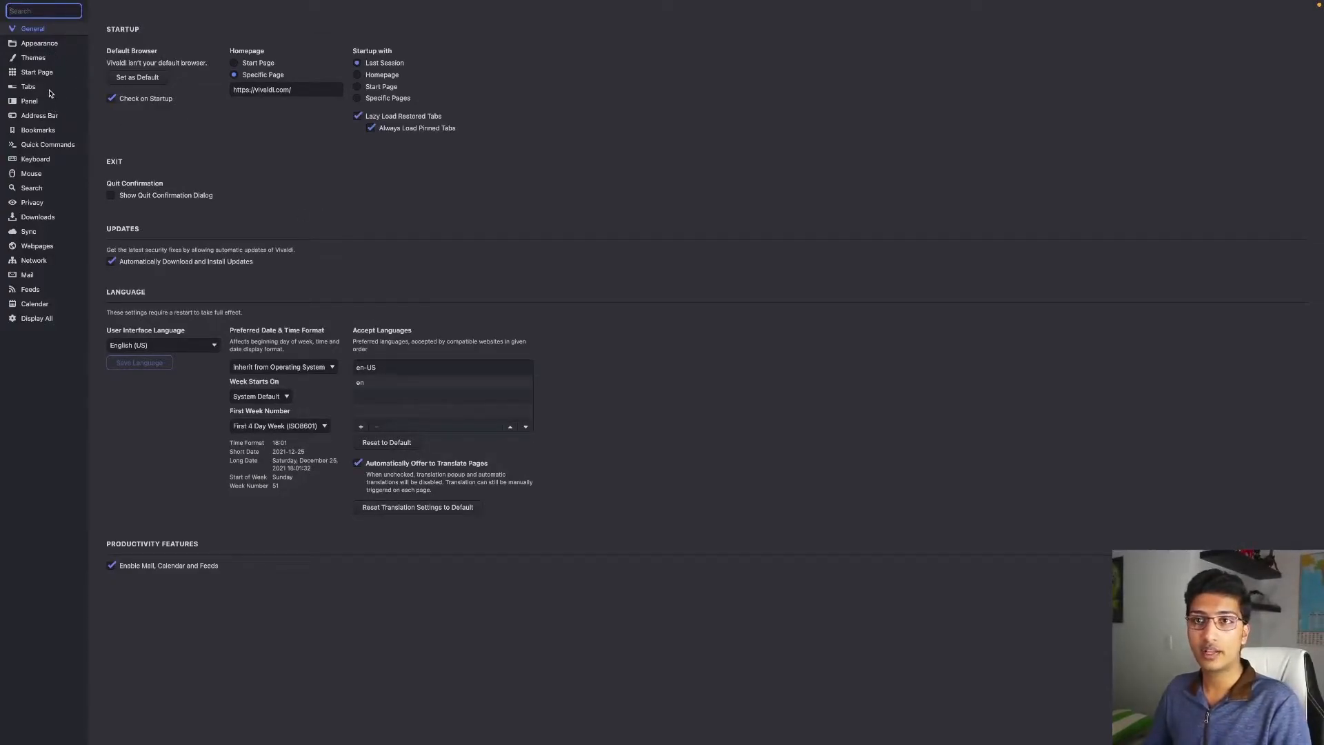
Step: Select the Tabs section in Vivaldi's Settings sidebar
left_click(28, 86)
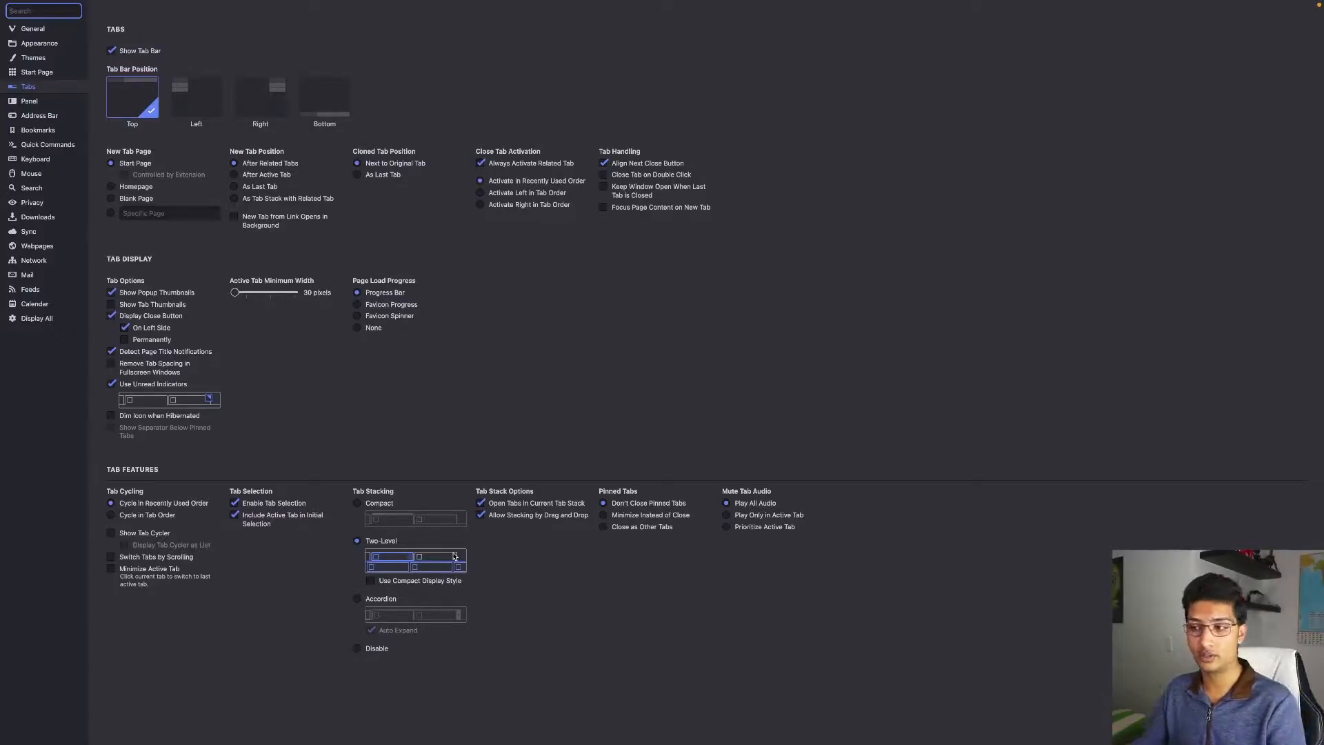
mouse_move(429, 511)
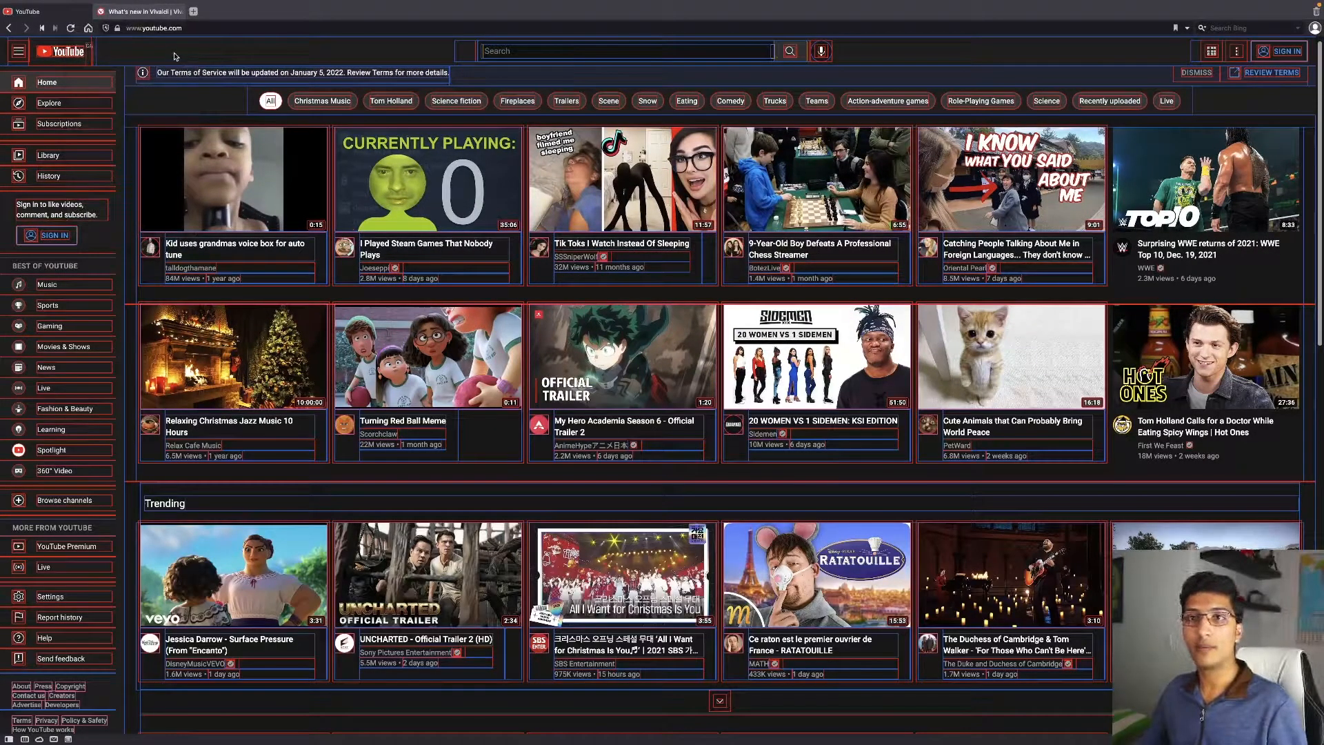
Step: Use the context menu of a tab at the top of the window
right_click(46, 11)
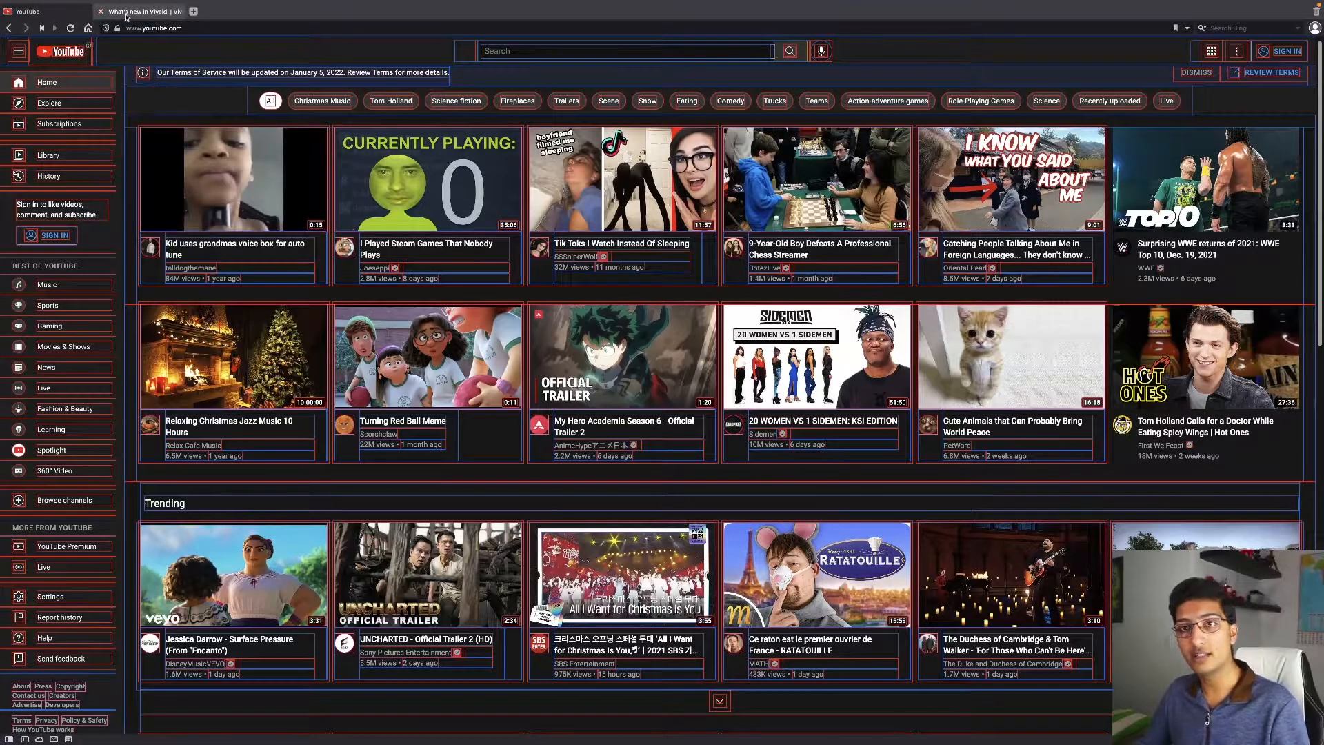
left_click(139, 11)
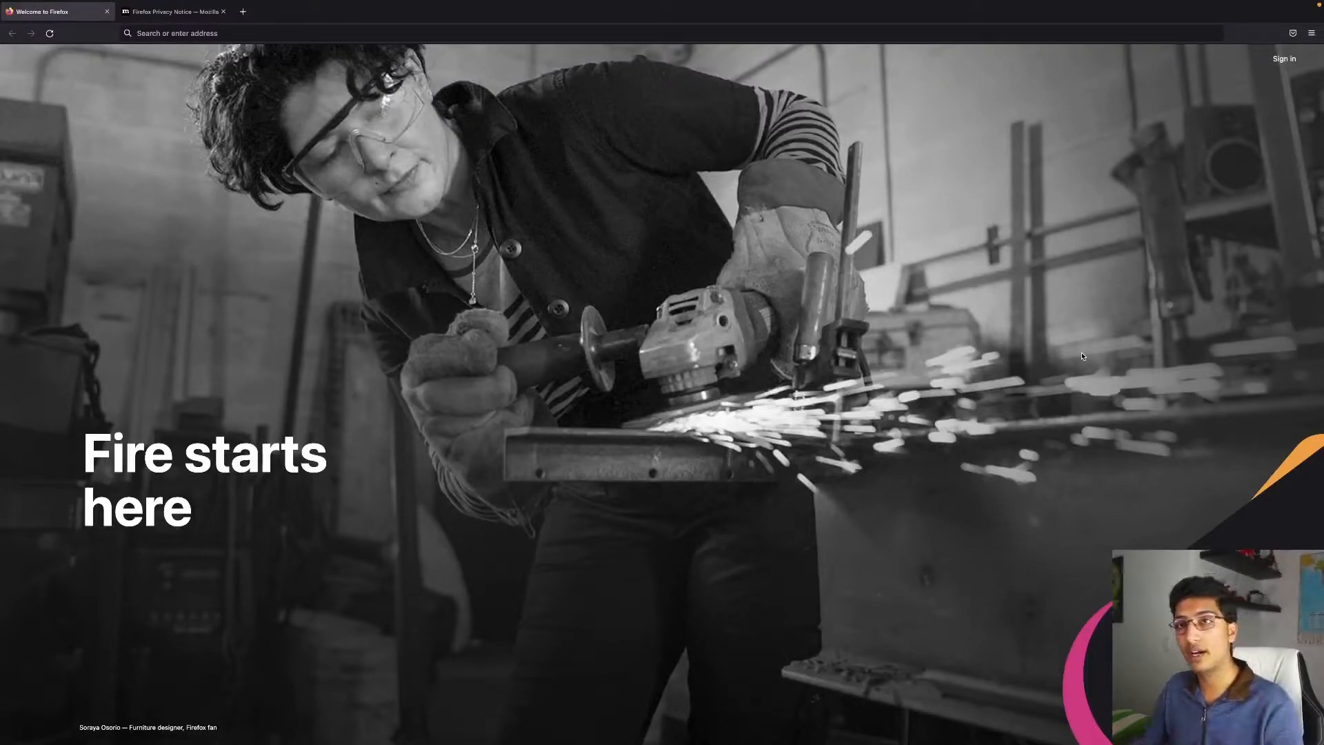
mouse_move(971, 393)
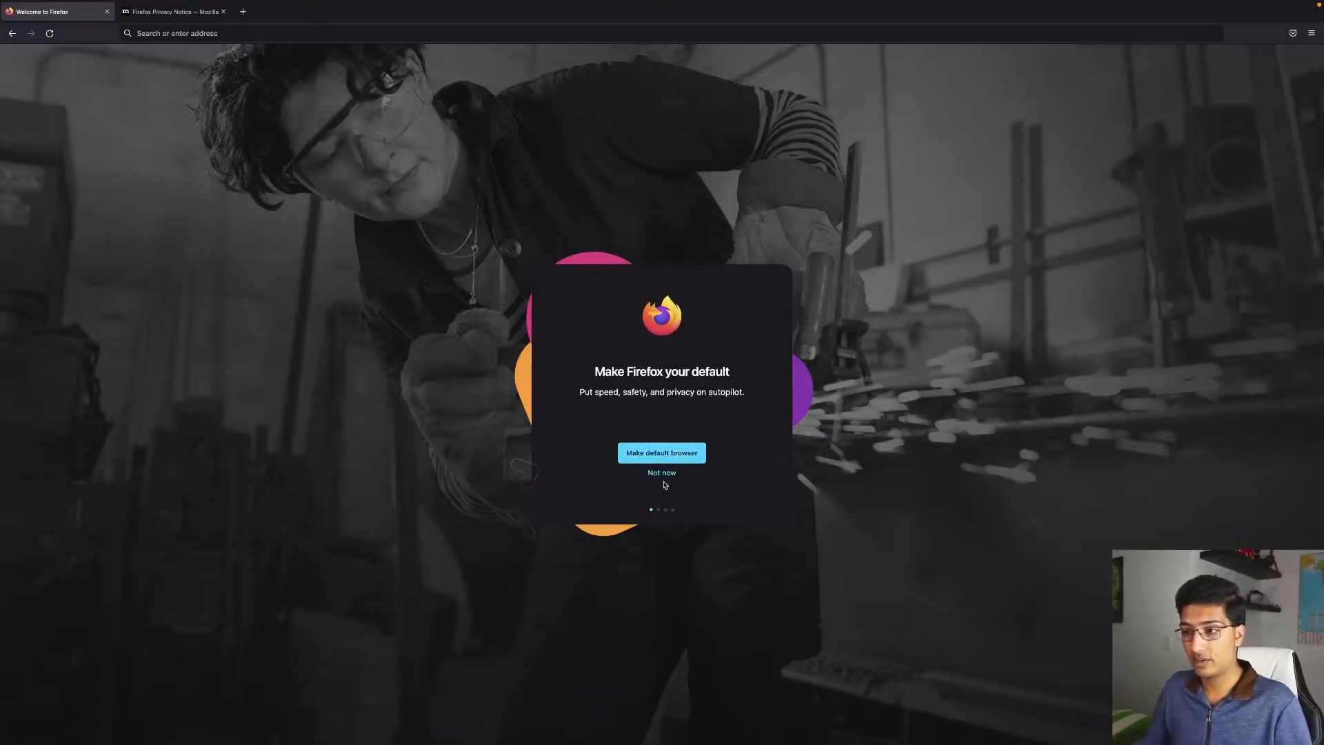
Step: Decline making Firefox the default browser and skip importing passwords and bookmarks
left_click(662, 472)
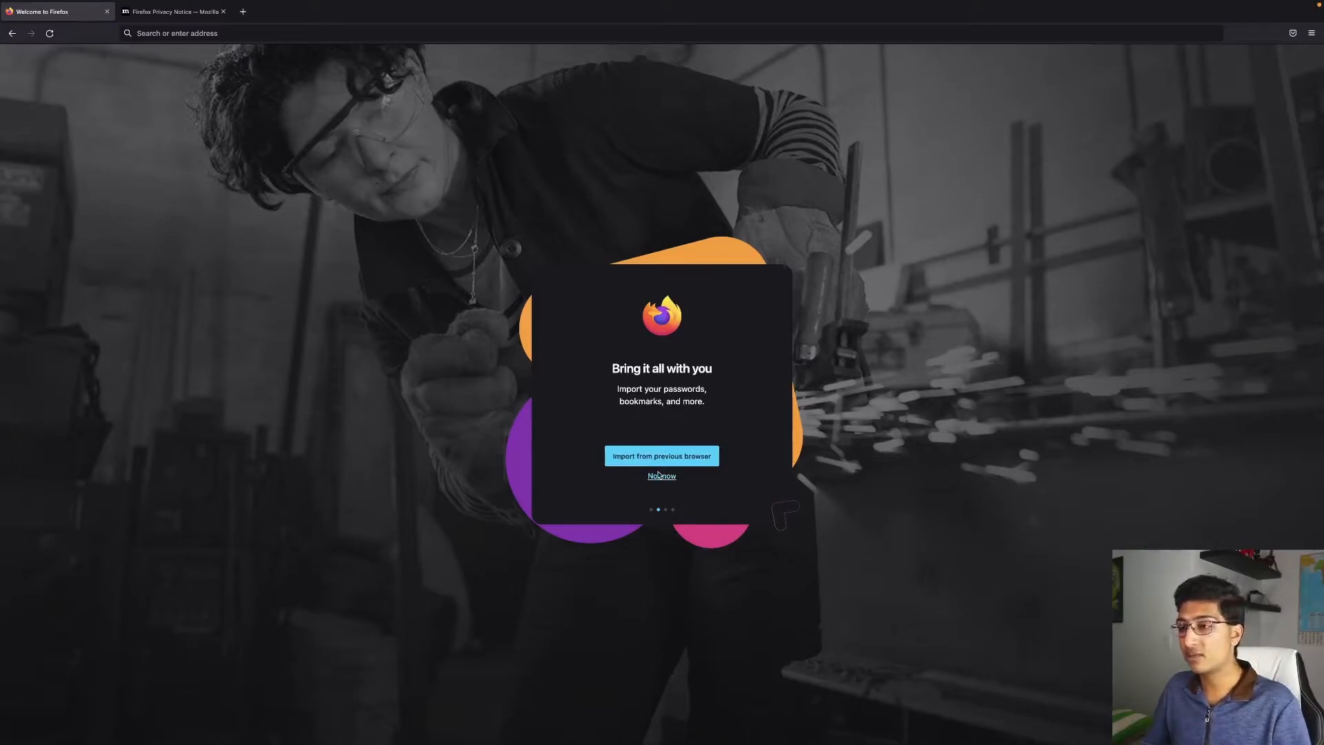
left_click(662, 475)
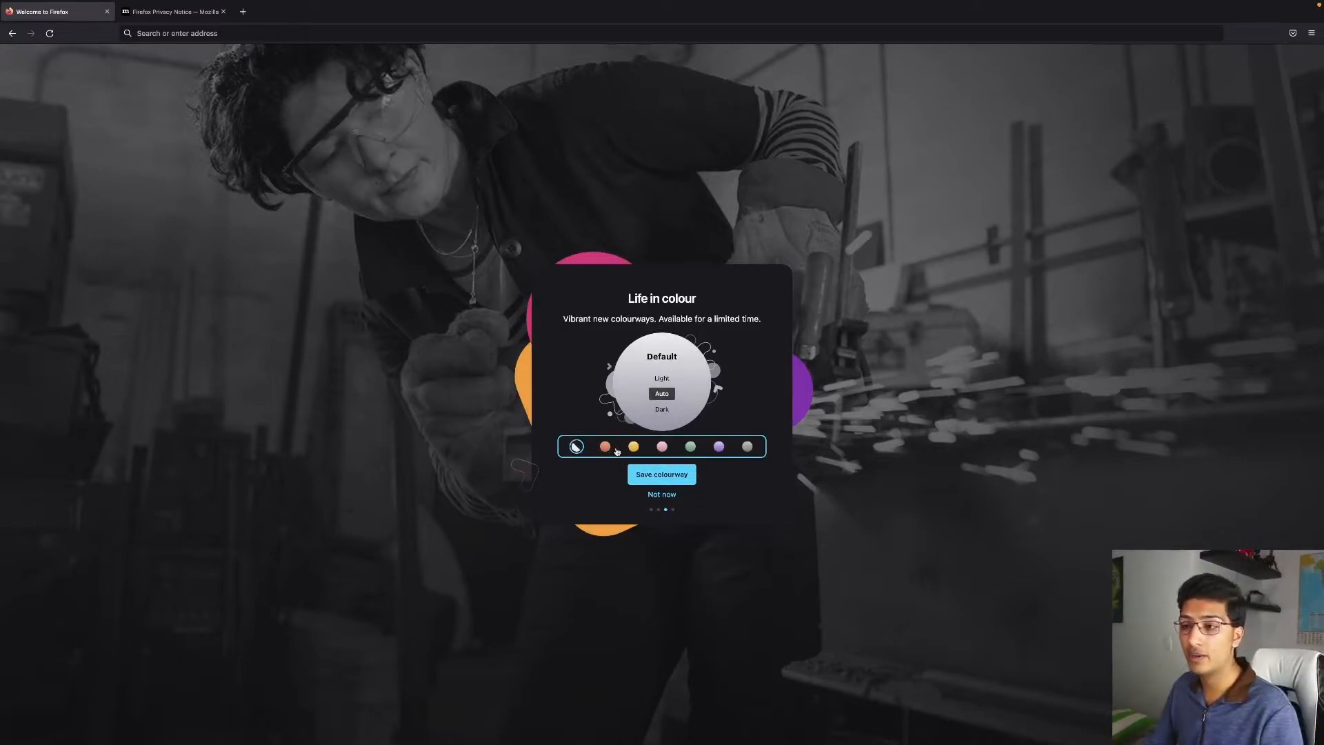
Step: Preview Abstract, Foto (Balanced) and Graffiti colourways, keep Default, and start browsing
left_click(605, 447)
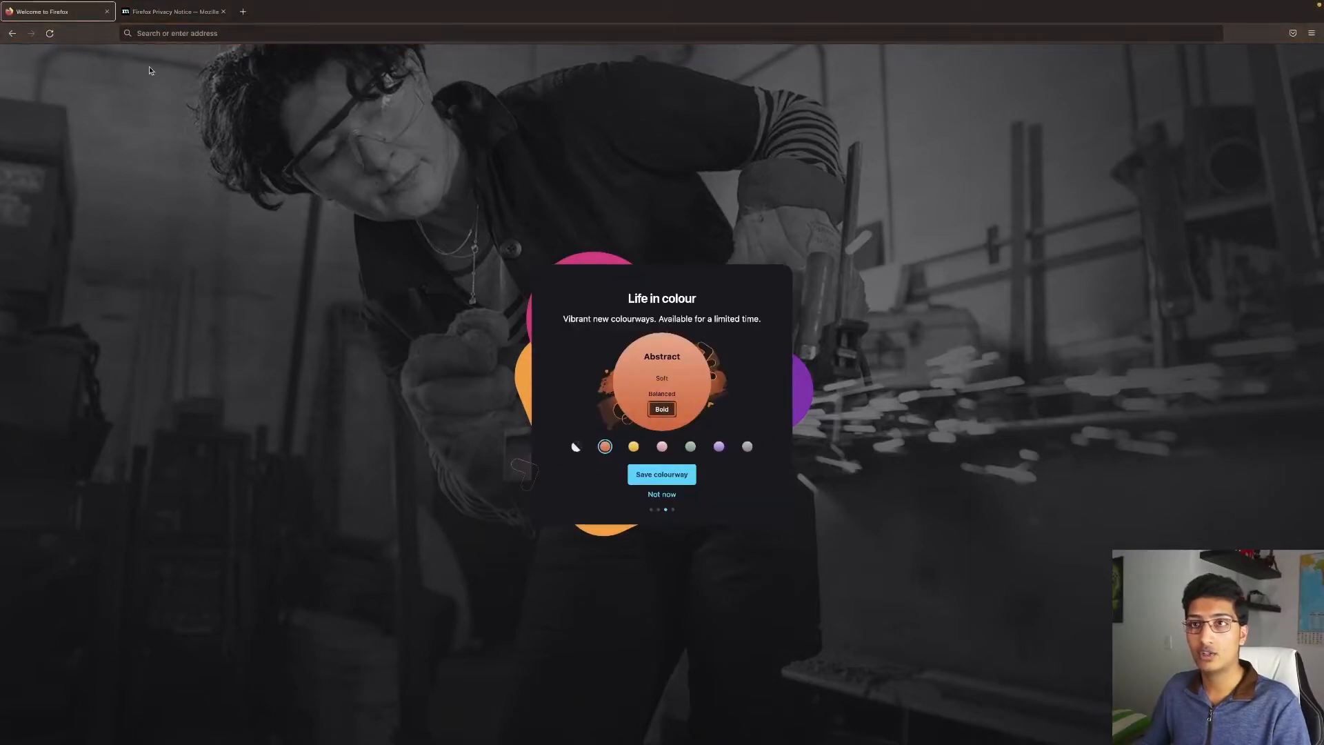
left_click(662, 446)
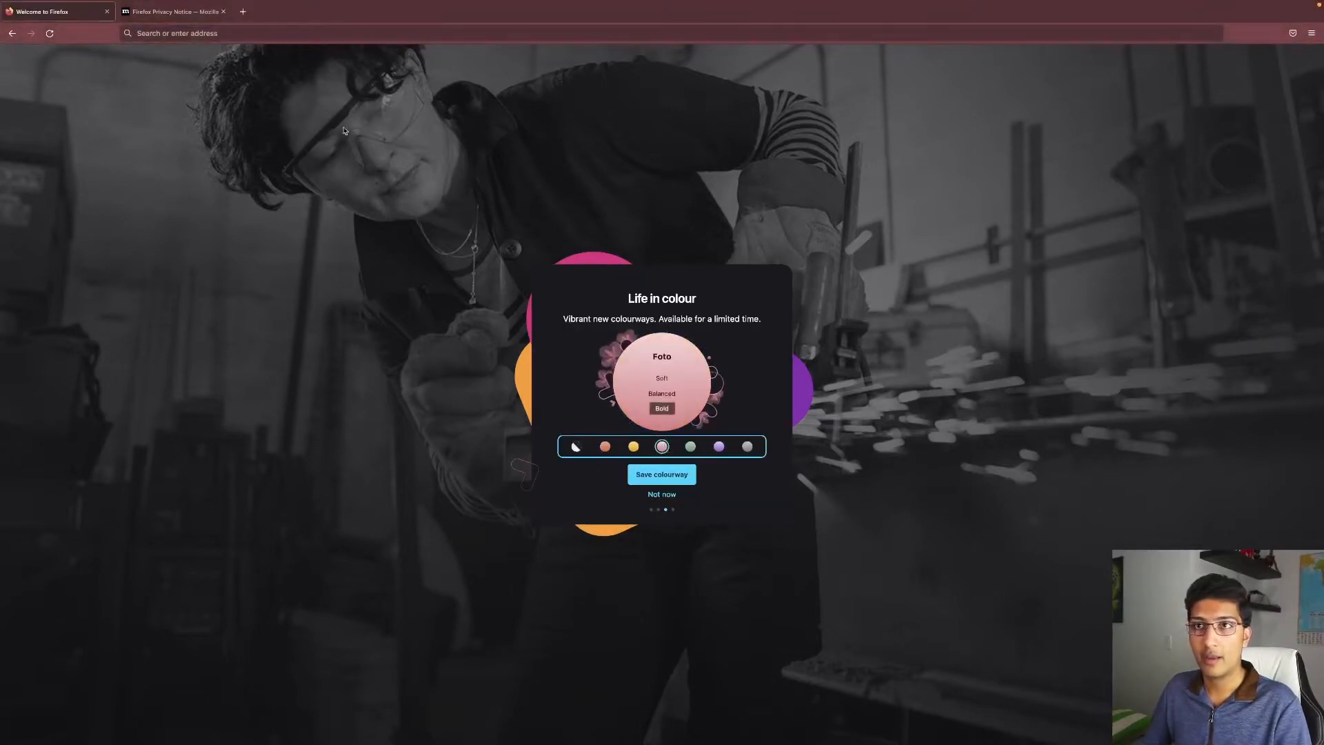
left_click(661, 394)
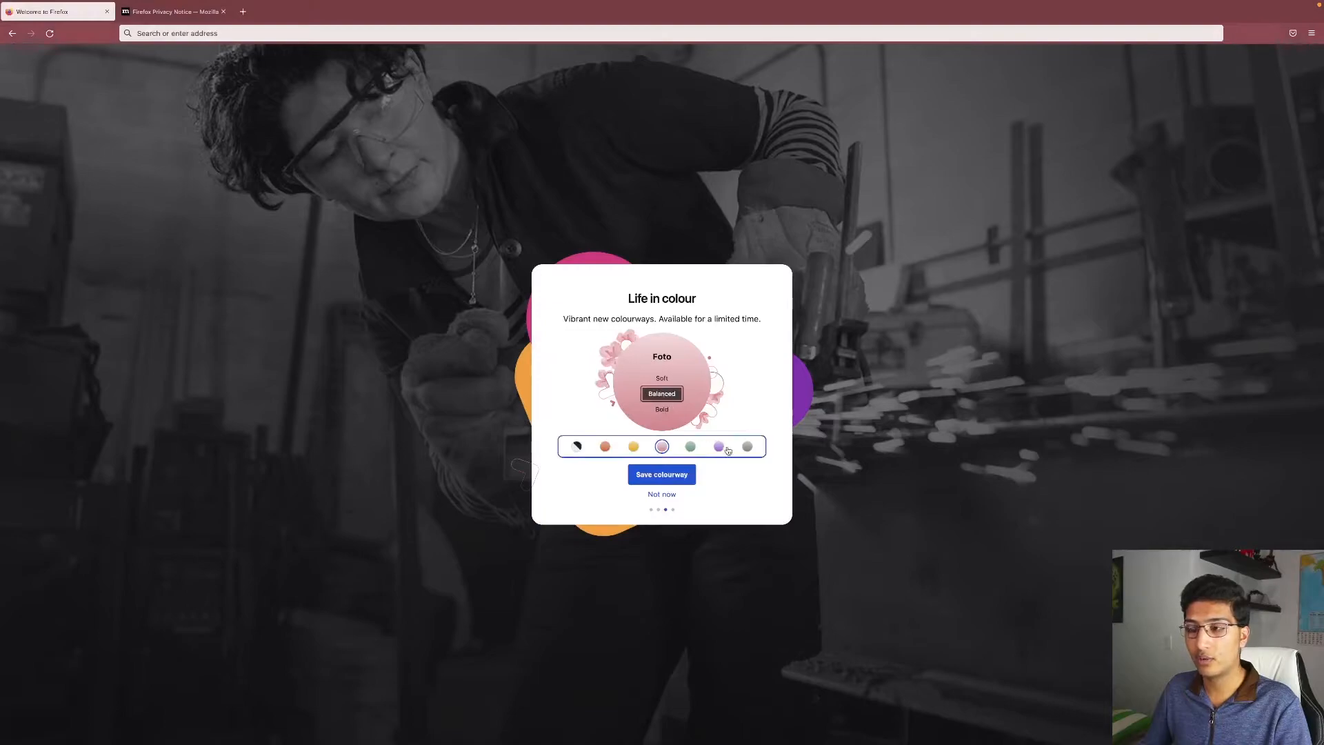
left_click(718, 446)
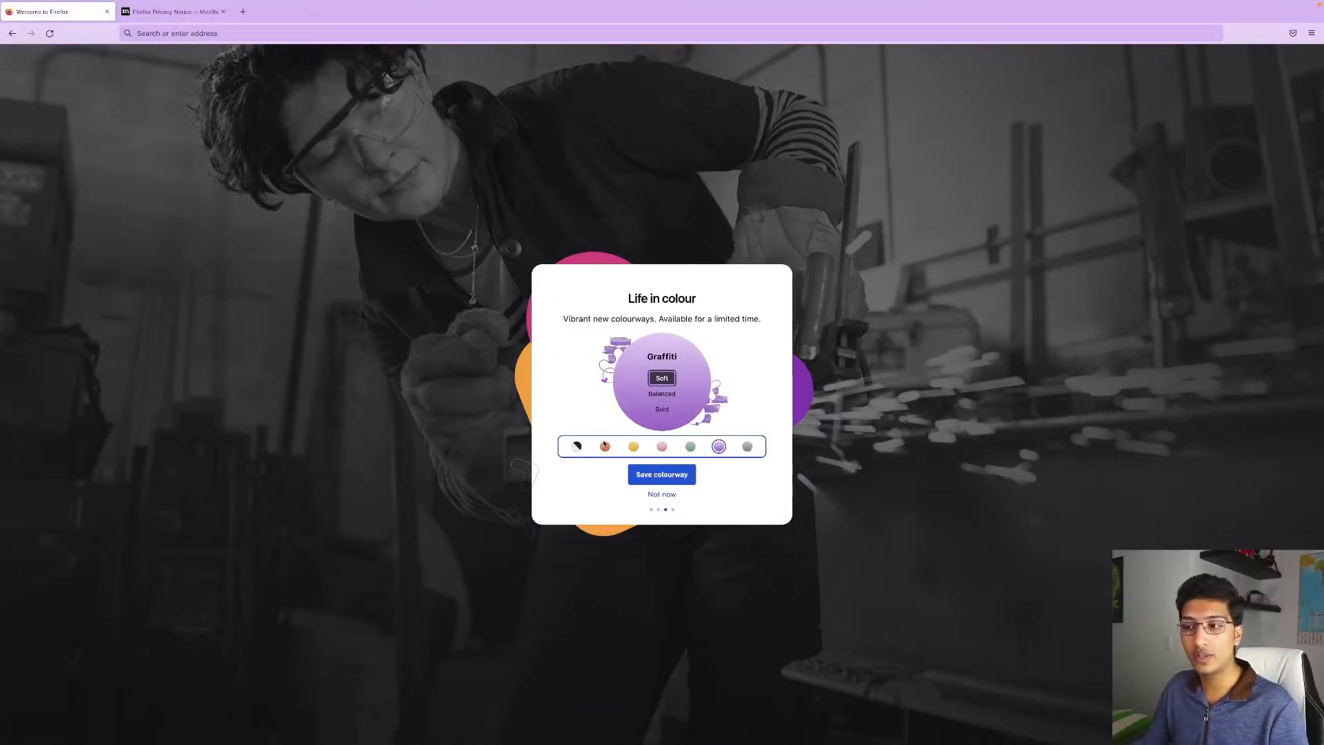
left_click(576, 447)
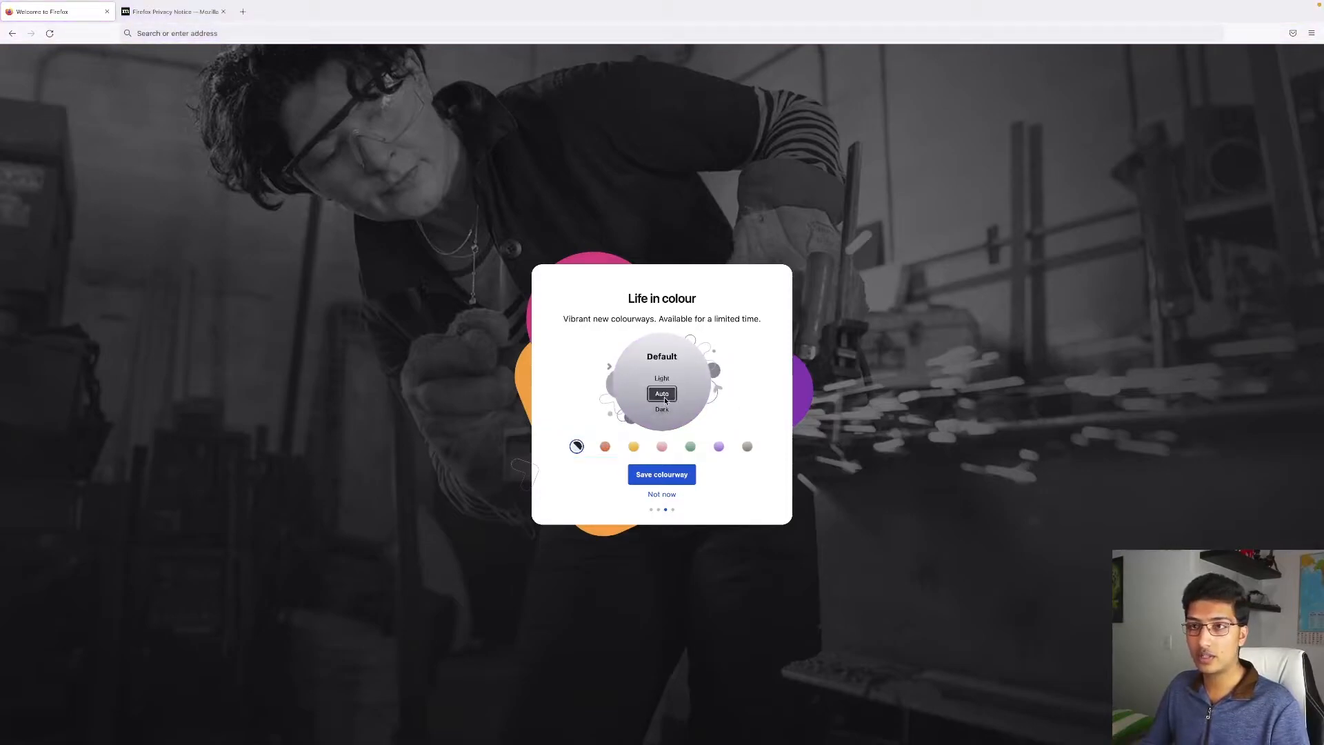
left_click(662, 473)
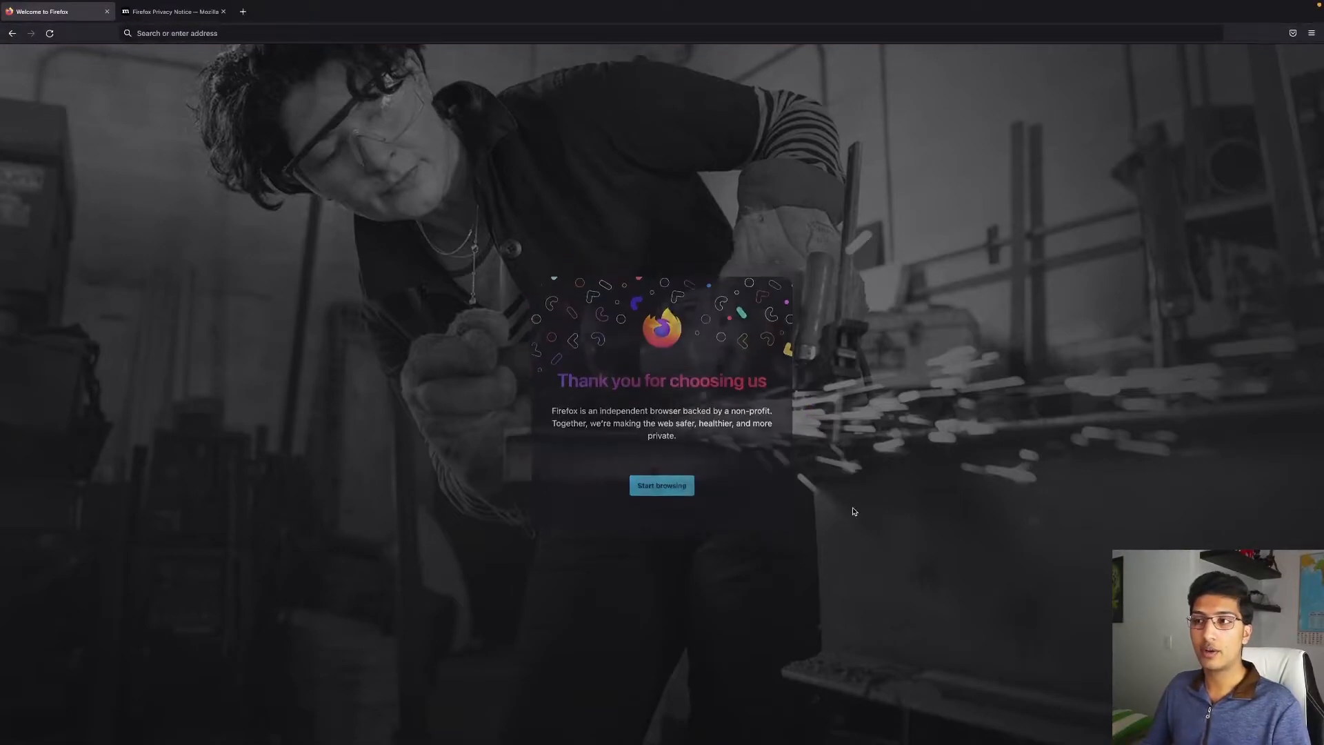
left_click(661, 485)
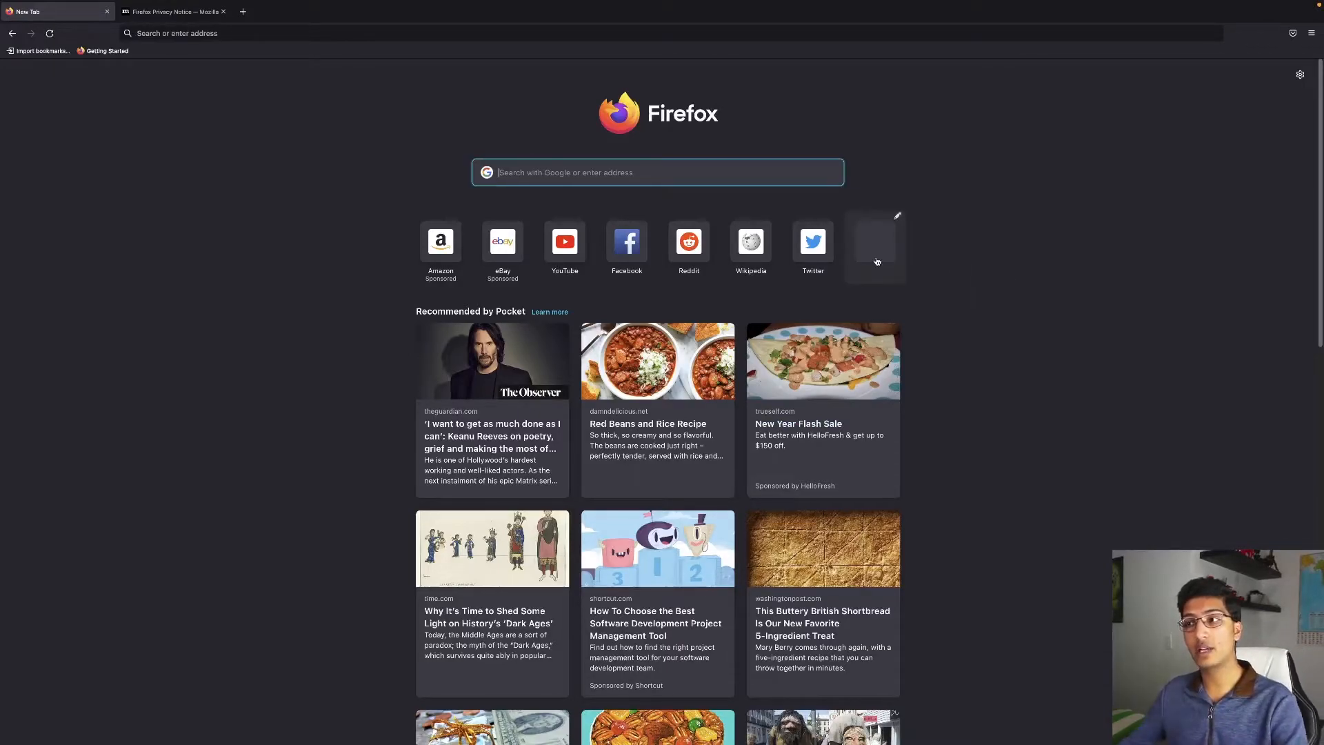
mouse_move(812, 241)
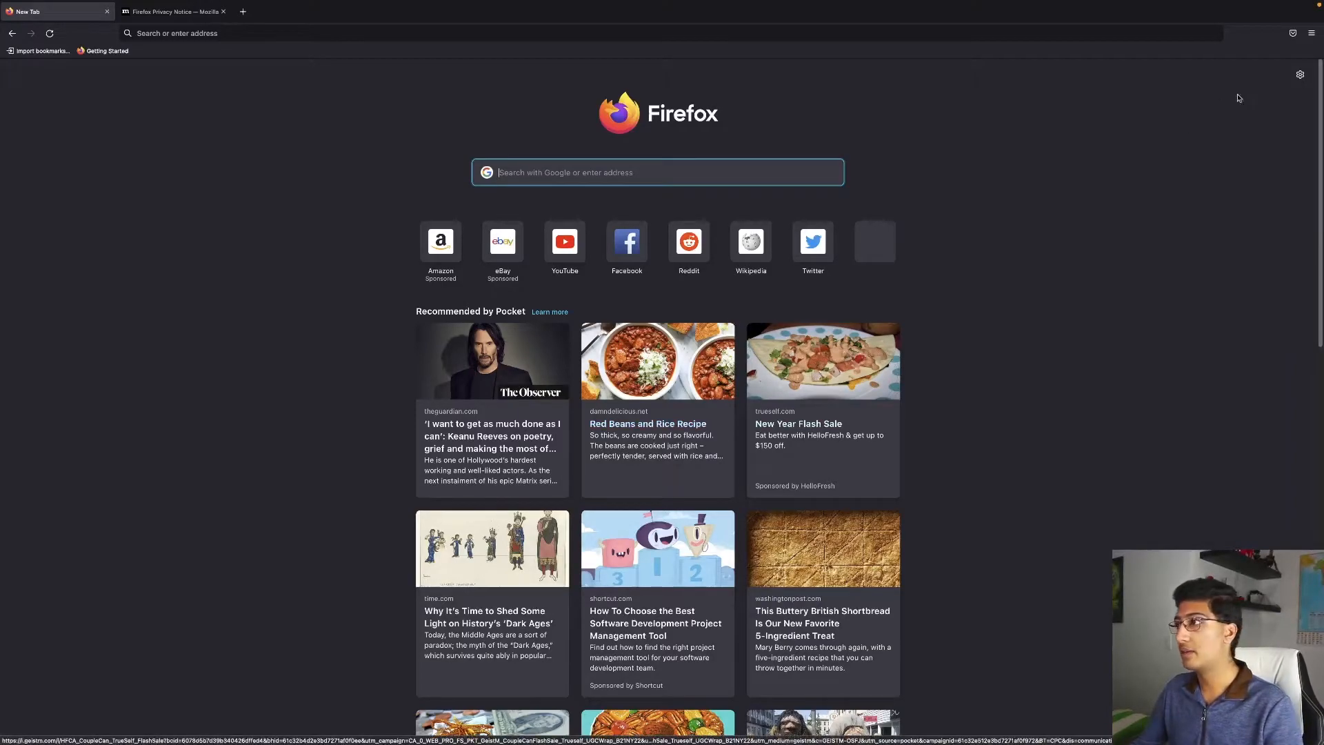
Step: Show the Pocket save-for-later sign-up panel from the toolbar, then dismiss it
left_click(1290, 33)
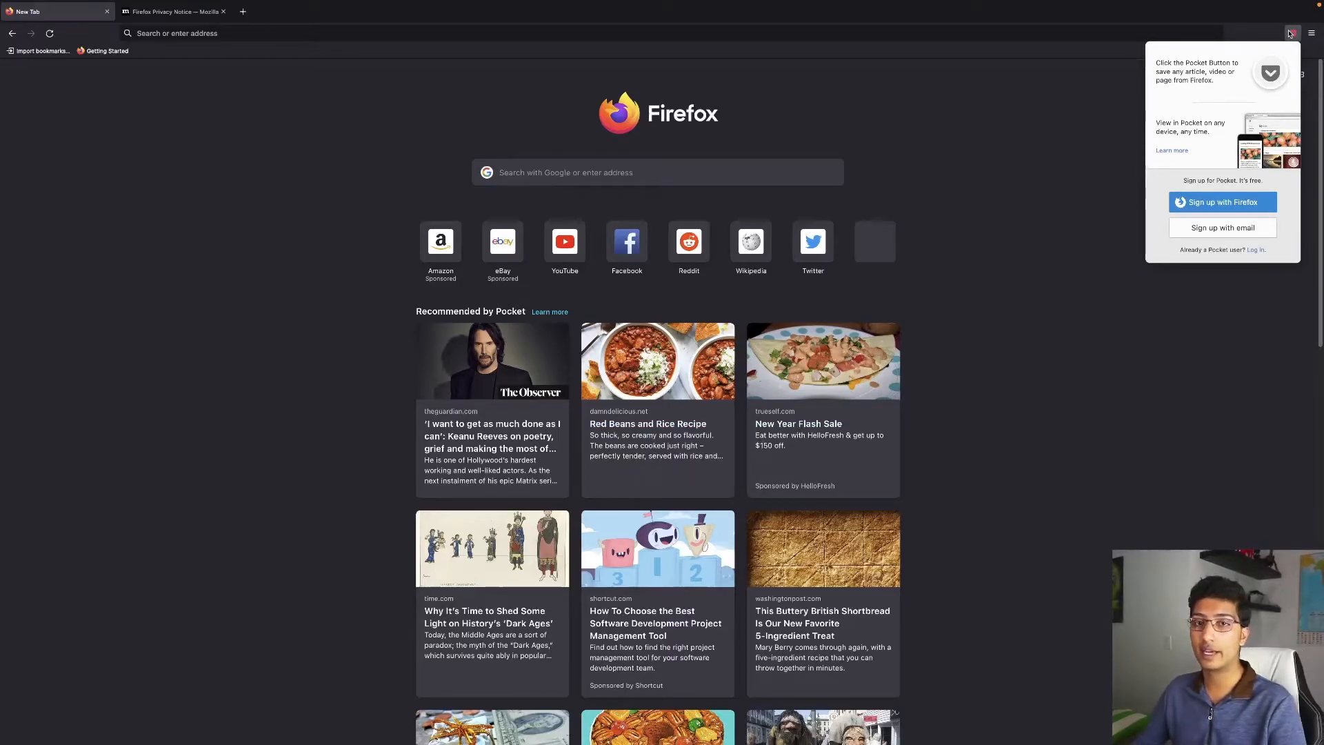
left_click(173, 11)
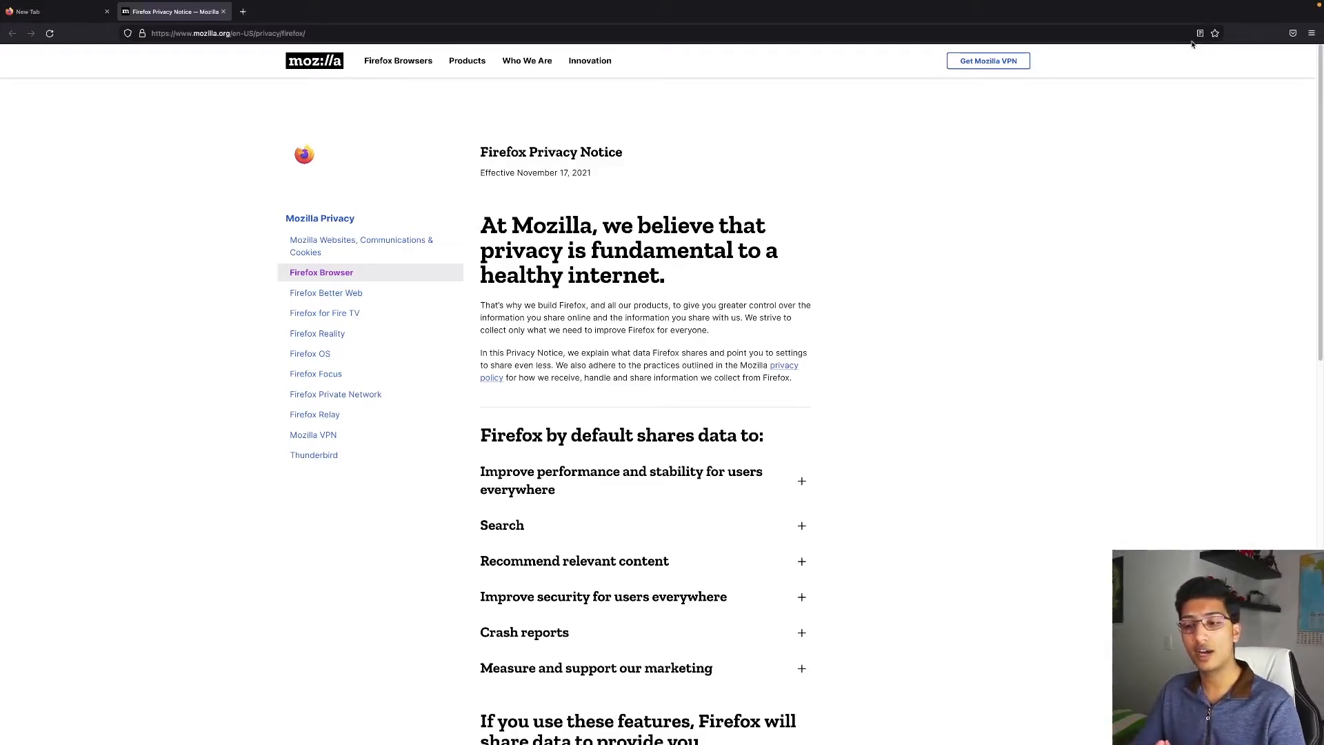
mouse_move(104, 427)
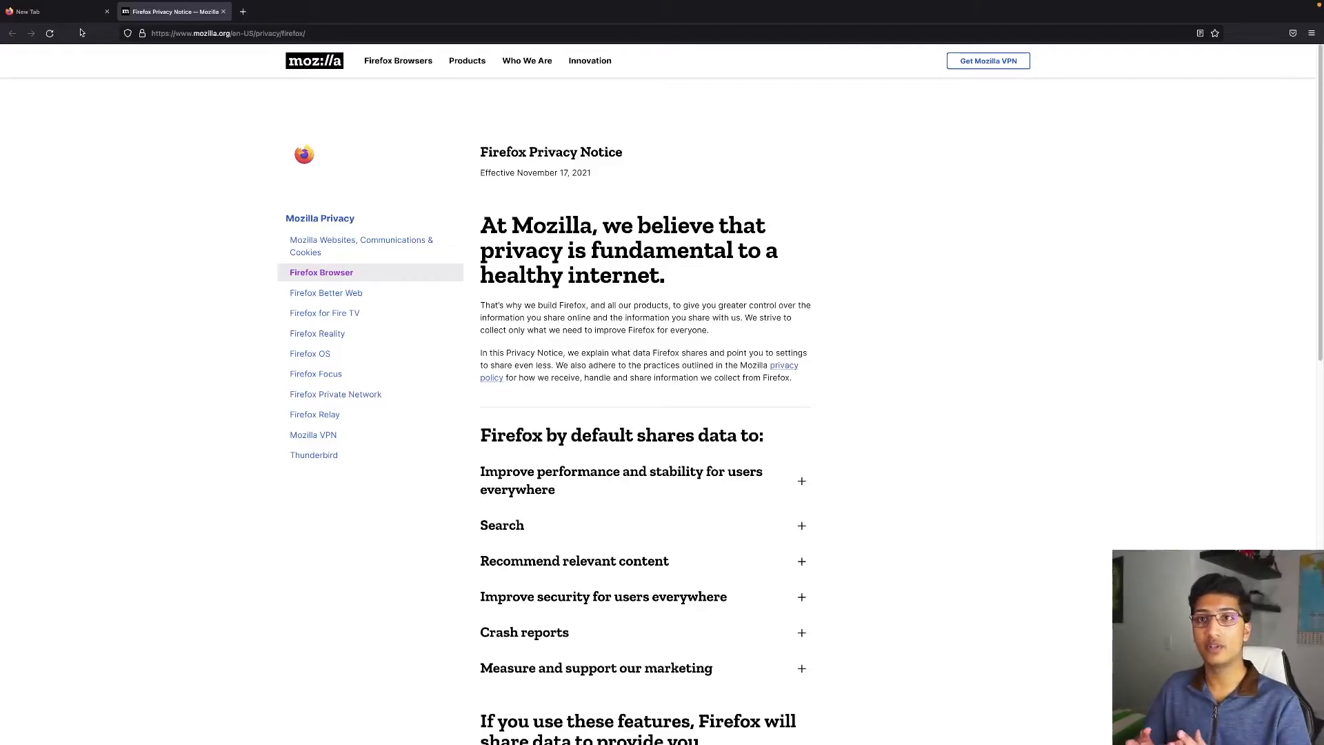
mouse_move(117, 41)
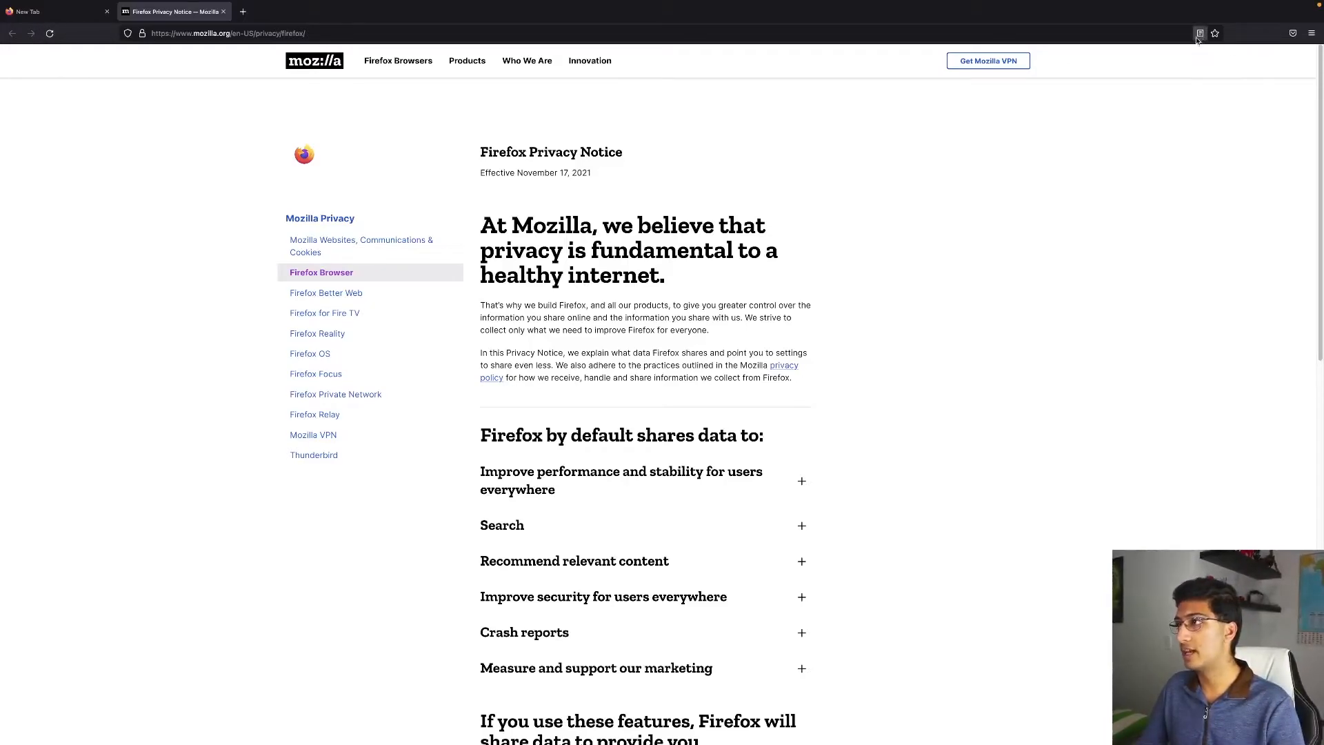
Step: View the Firefox Privacy Notice in Reader View and scroll through the text
left_click(1199, 33)
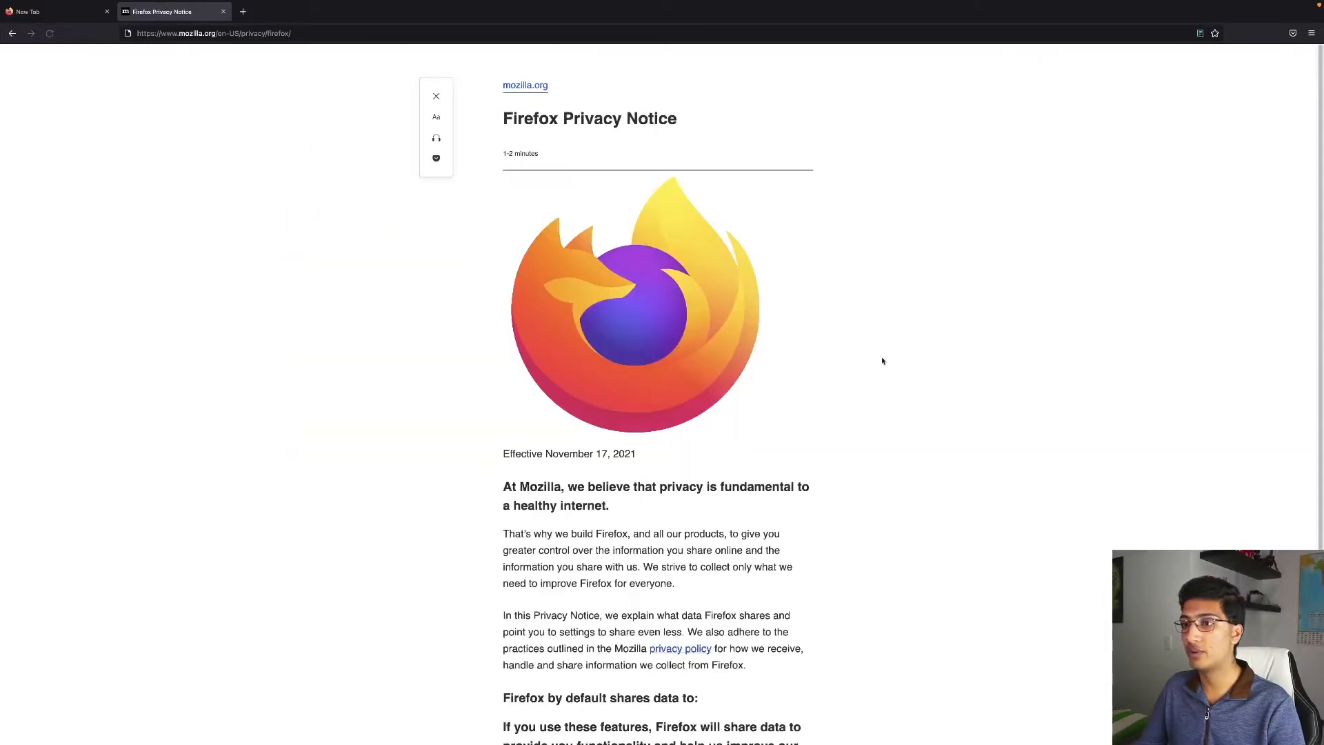
scroll("down", 3)
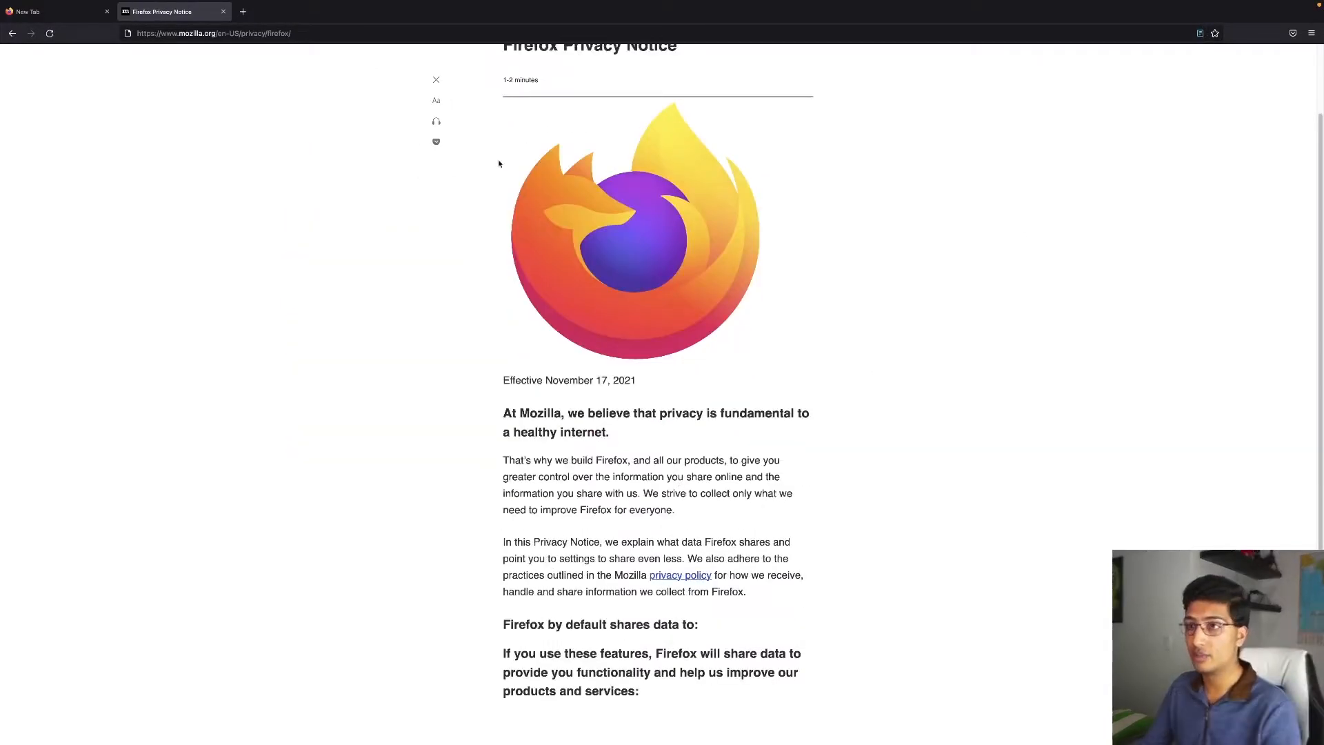
mouse_move(436, 79)
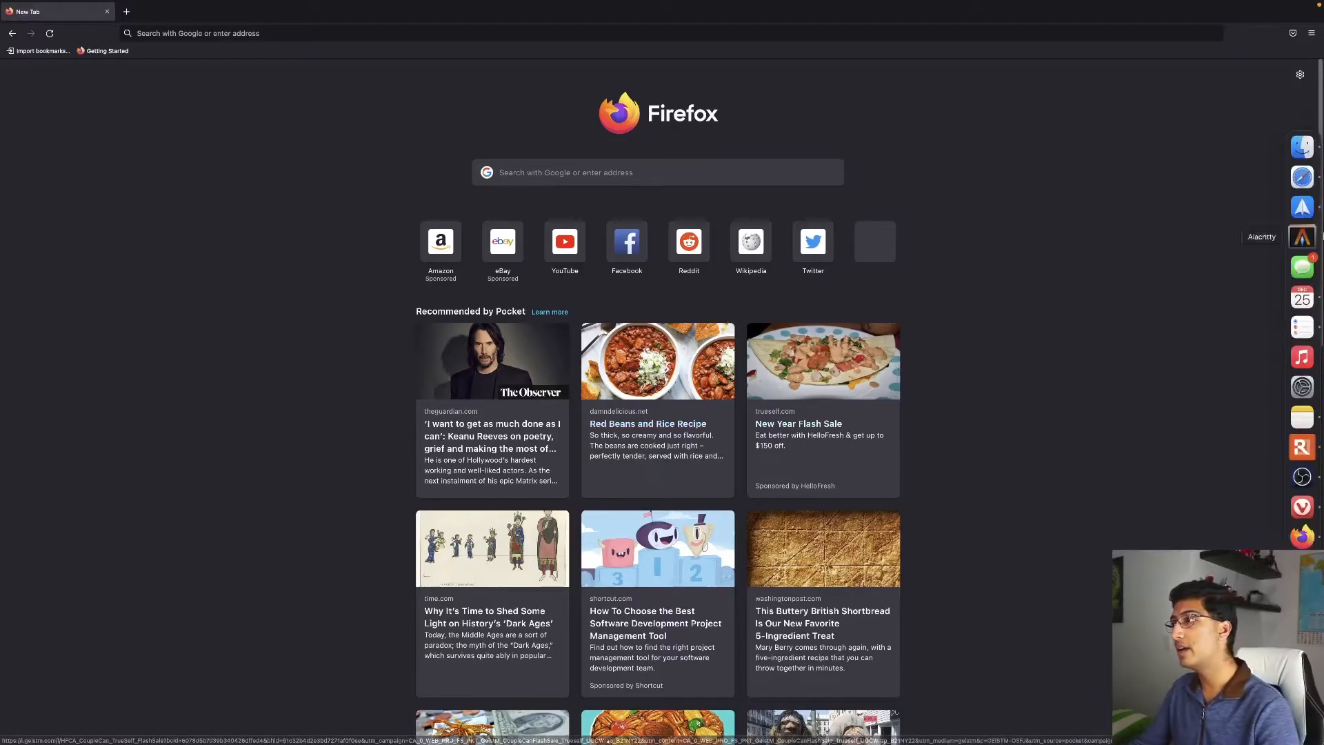
Step: Go from the New Tab gear to Home settings, then to Extensions & Themes
left_click(1300, 75)
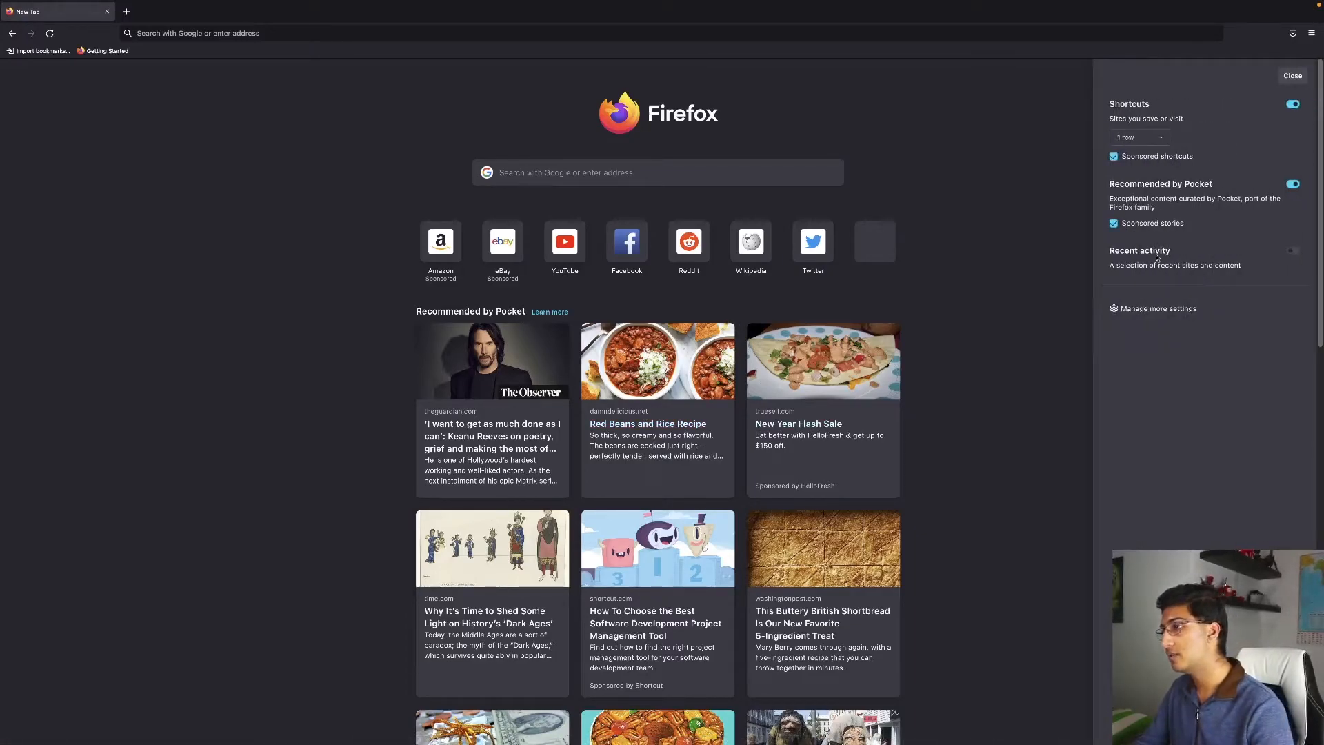
left_click(1158, 308)
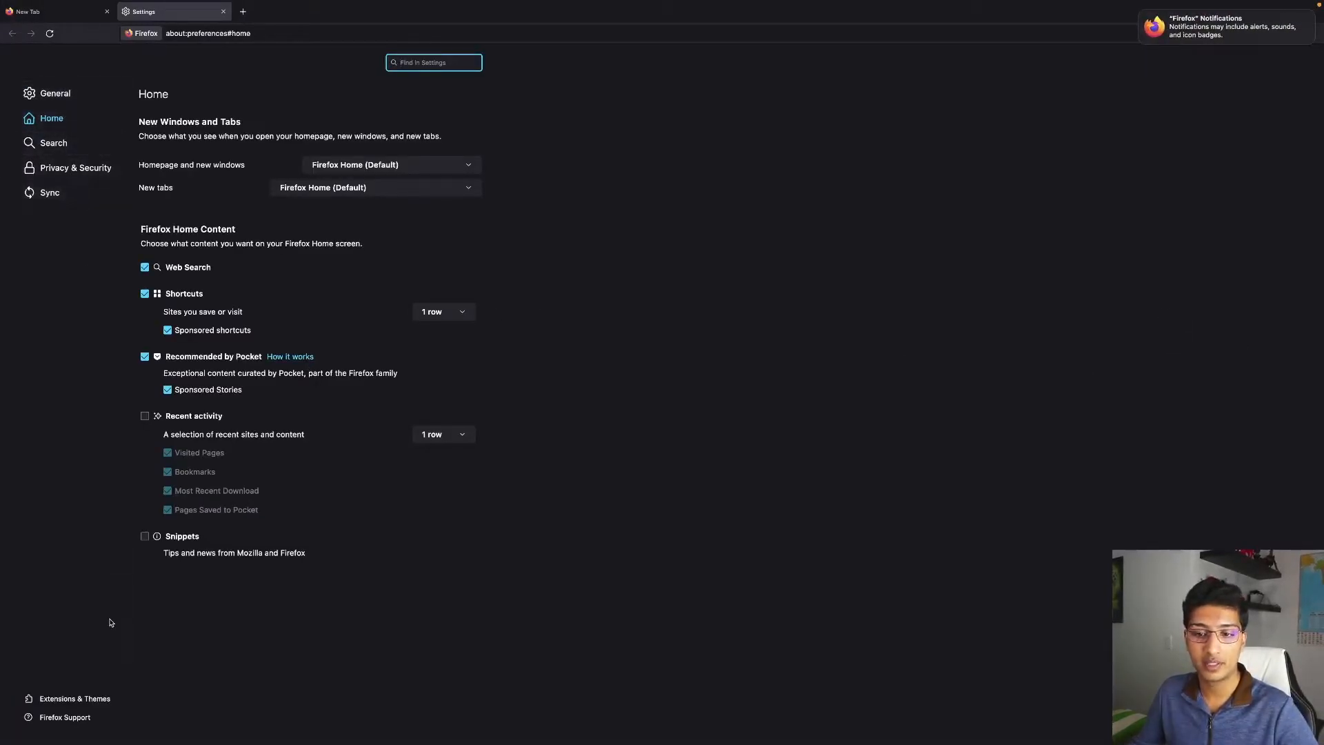
left_click(75, 699)
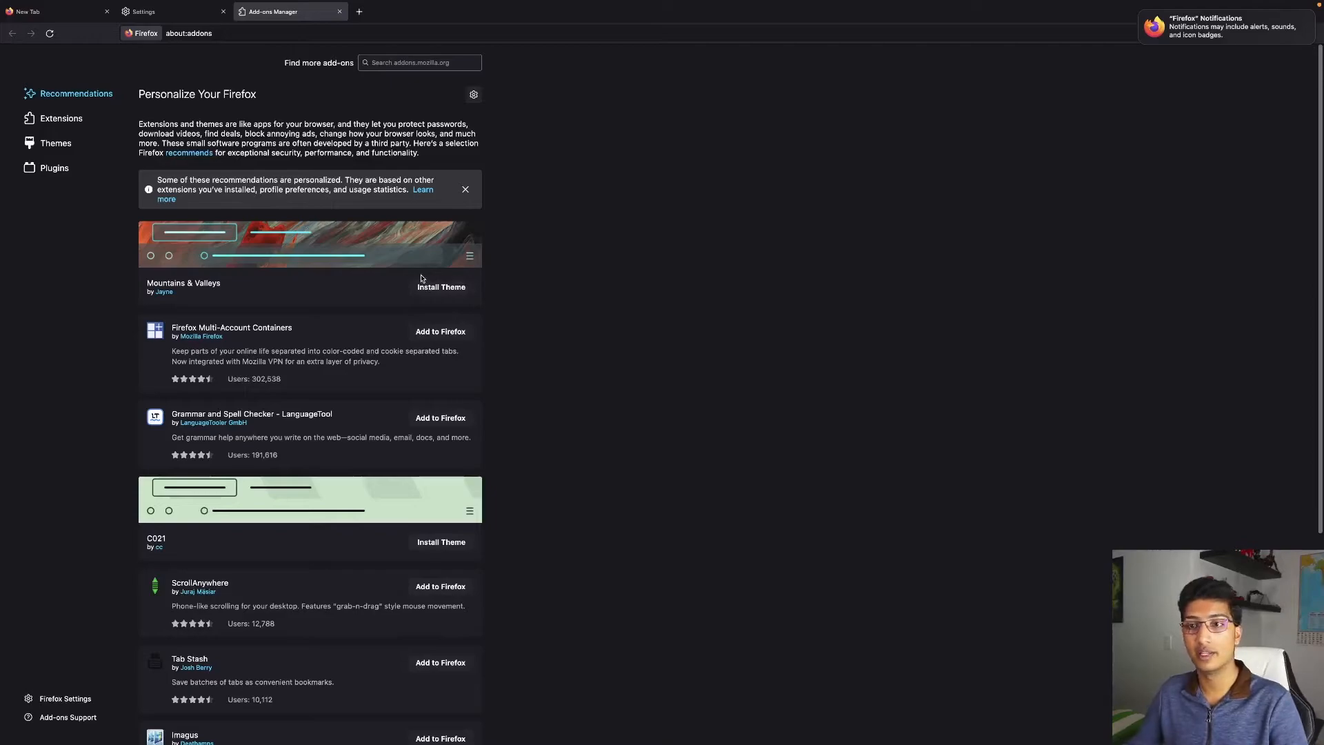
mouse_move(427, 360)
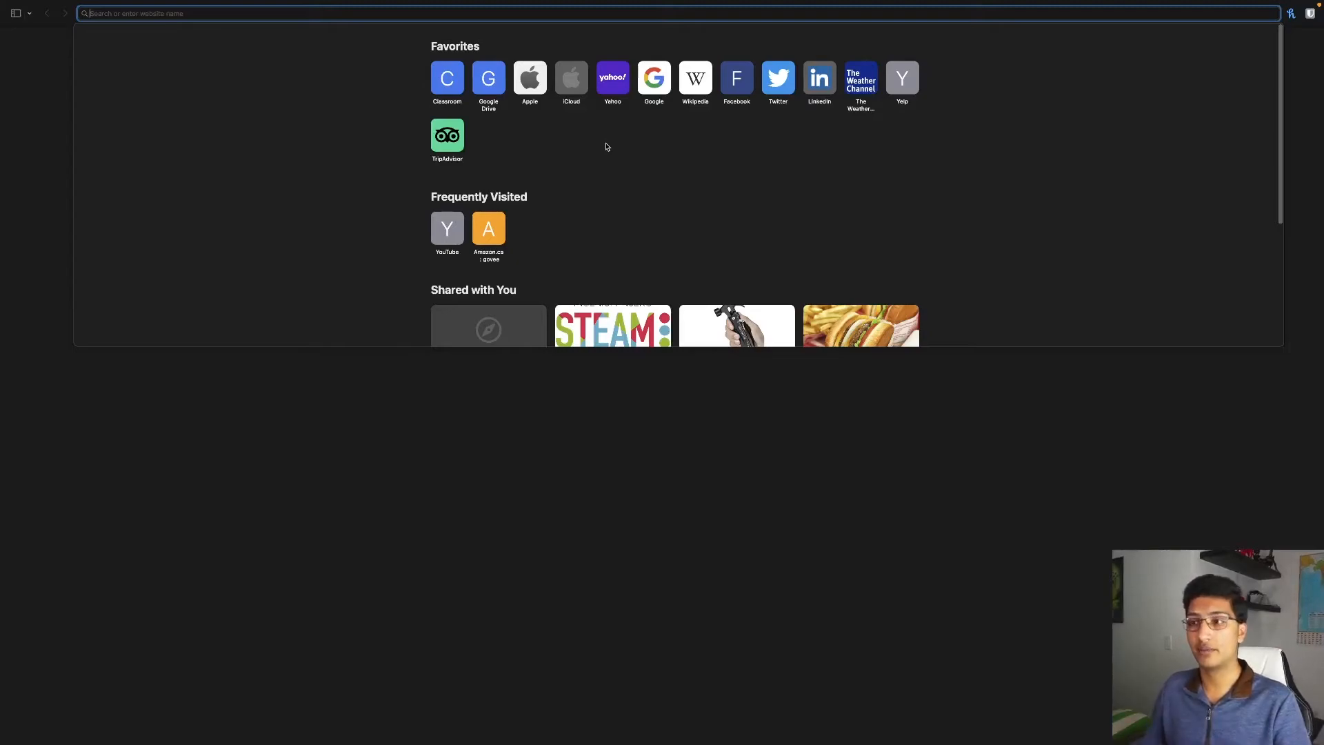
mouse_move(162, 140)
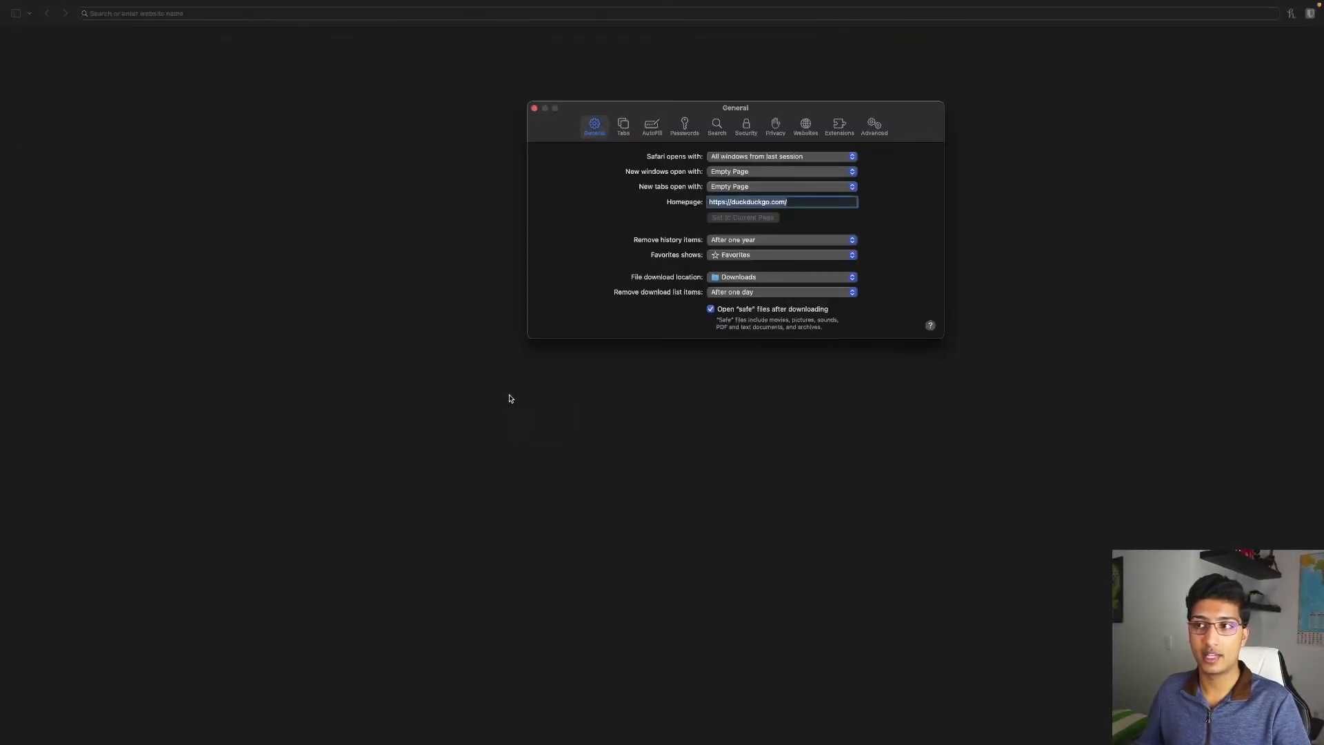
Step: Try the Compact tab layout, return to Separate, close Preferences, and show the Develop menu
left_click(624, 125)
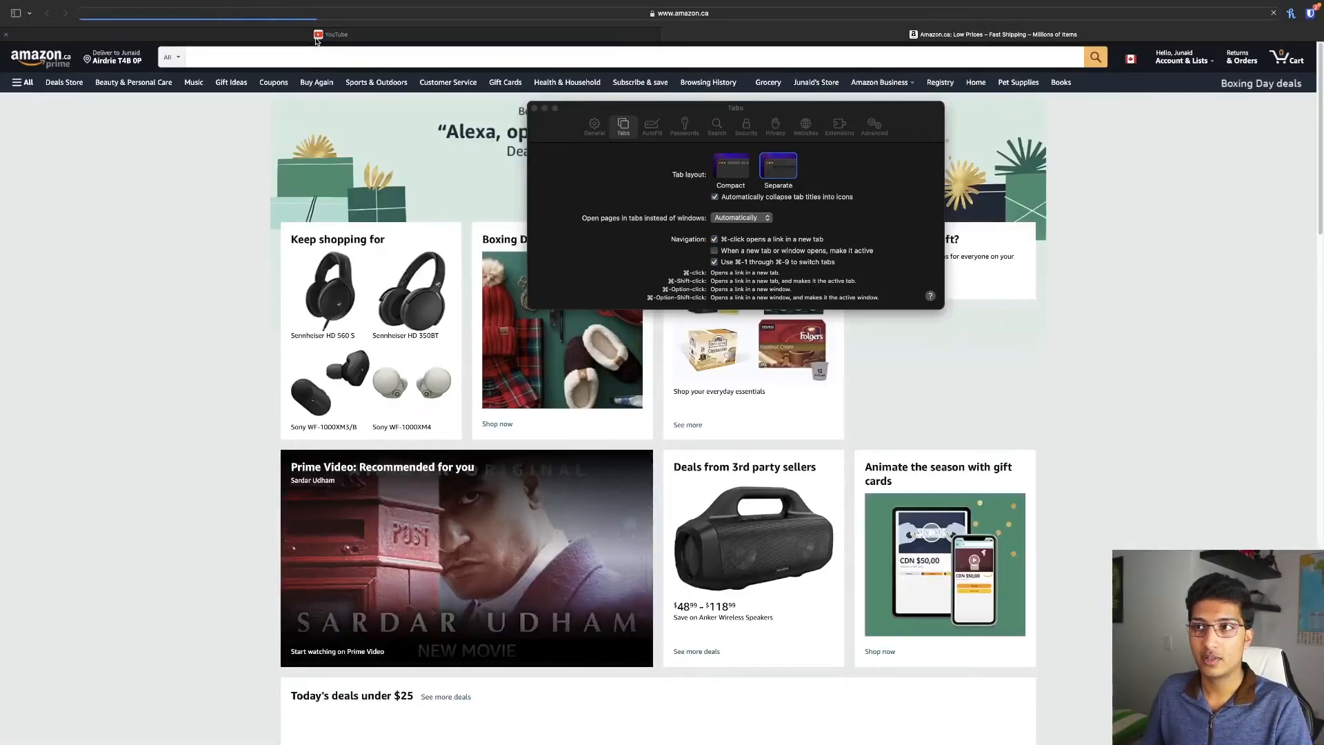
left_click(332, 35)
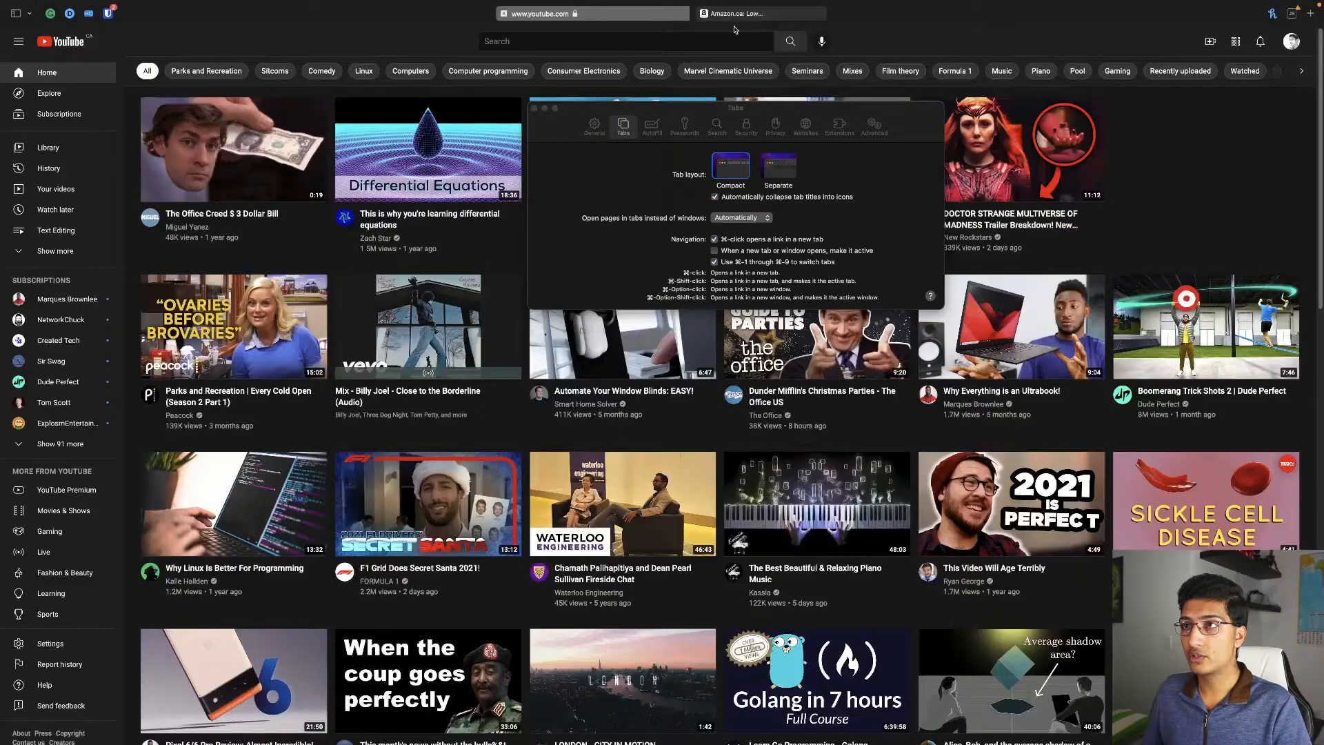
left_click(760, 12)
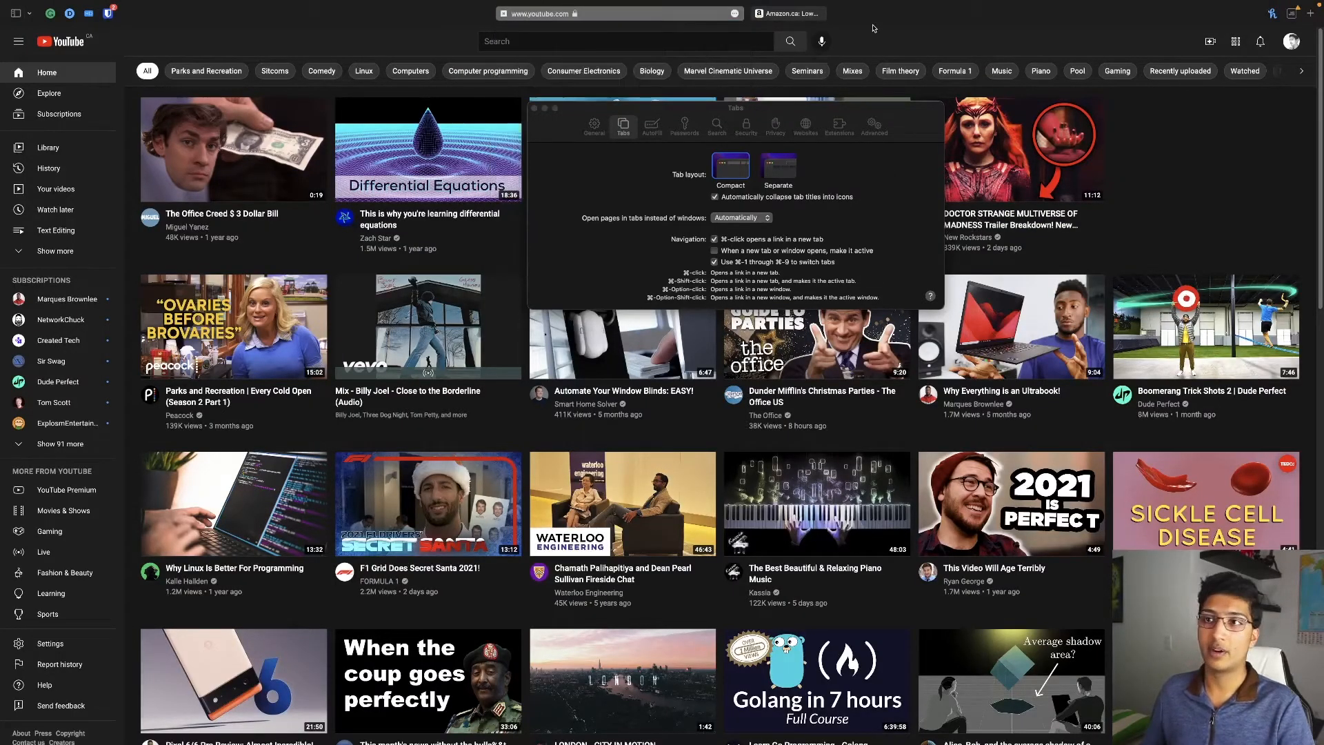
left_click(777, 166)
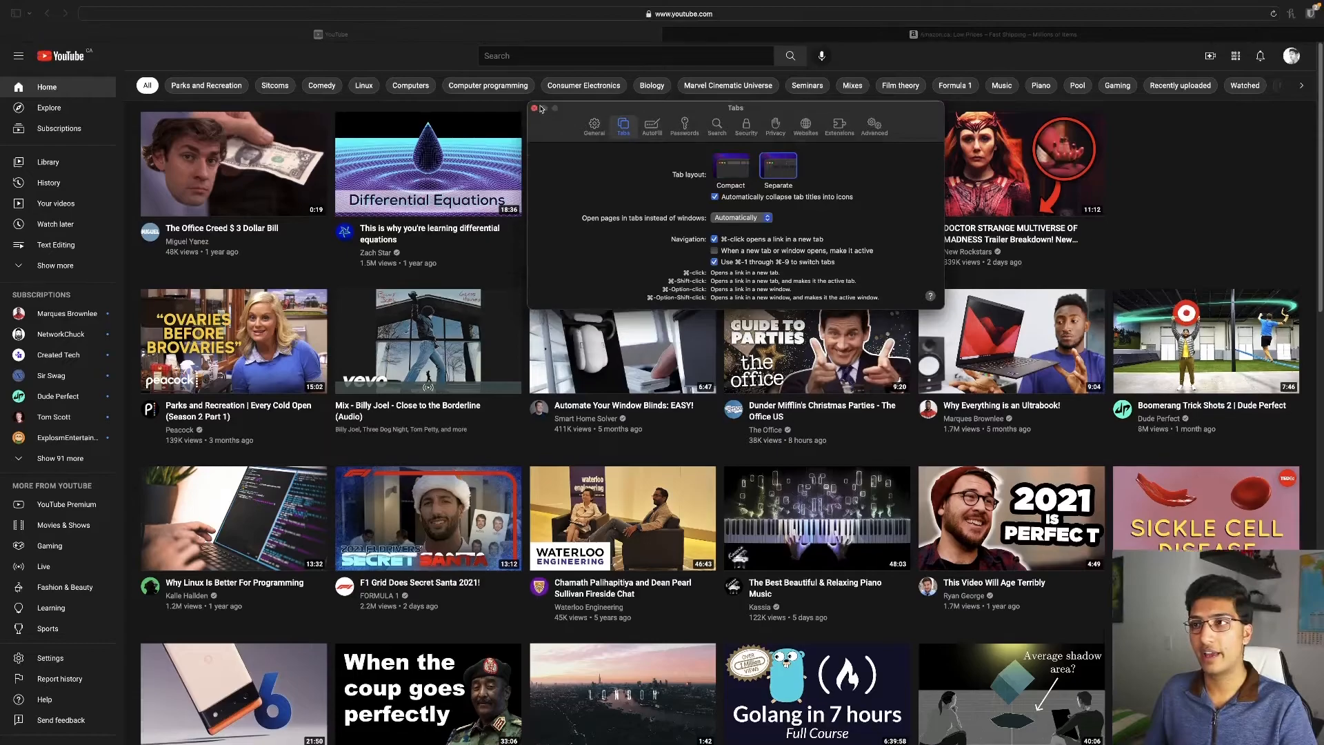
left_click(534, 108)
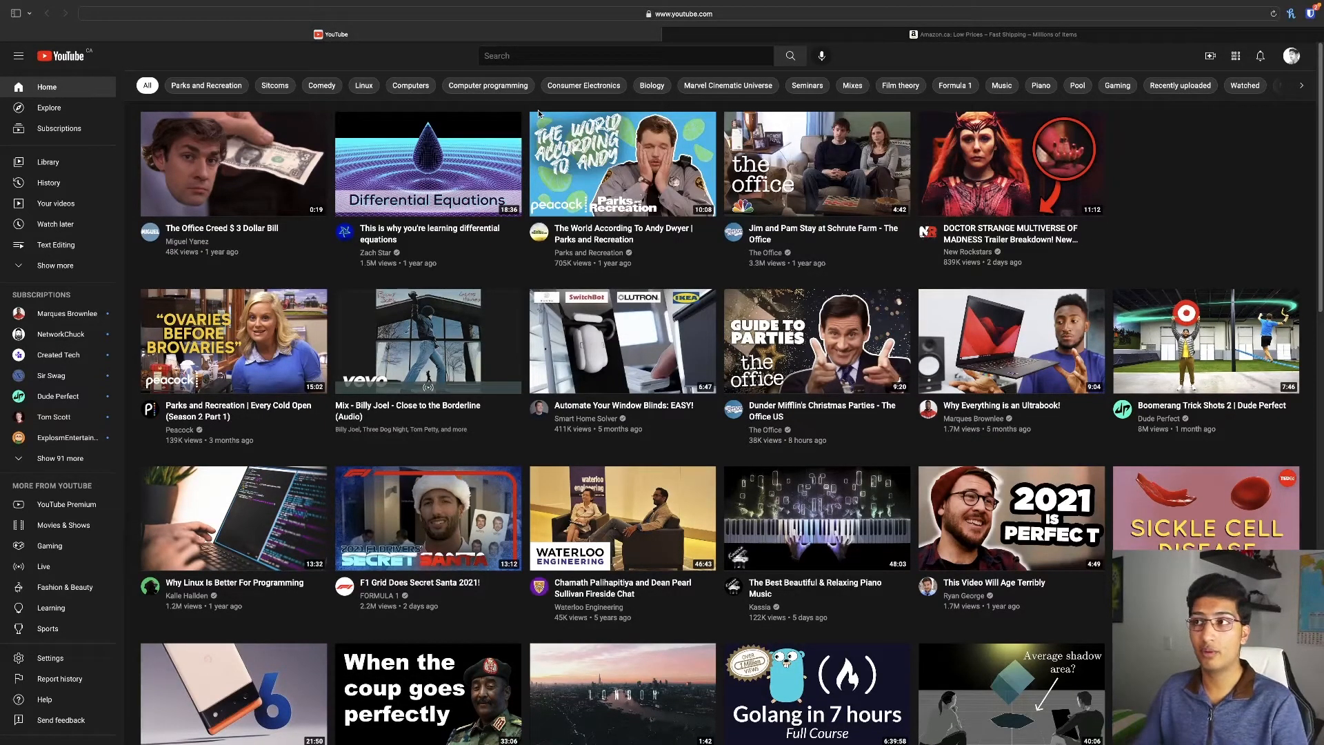
left_click(221, 6)
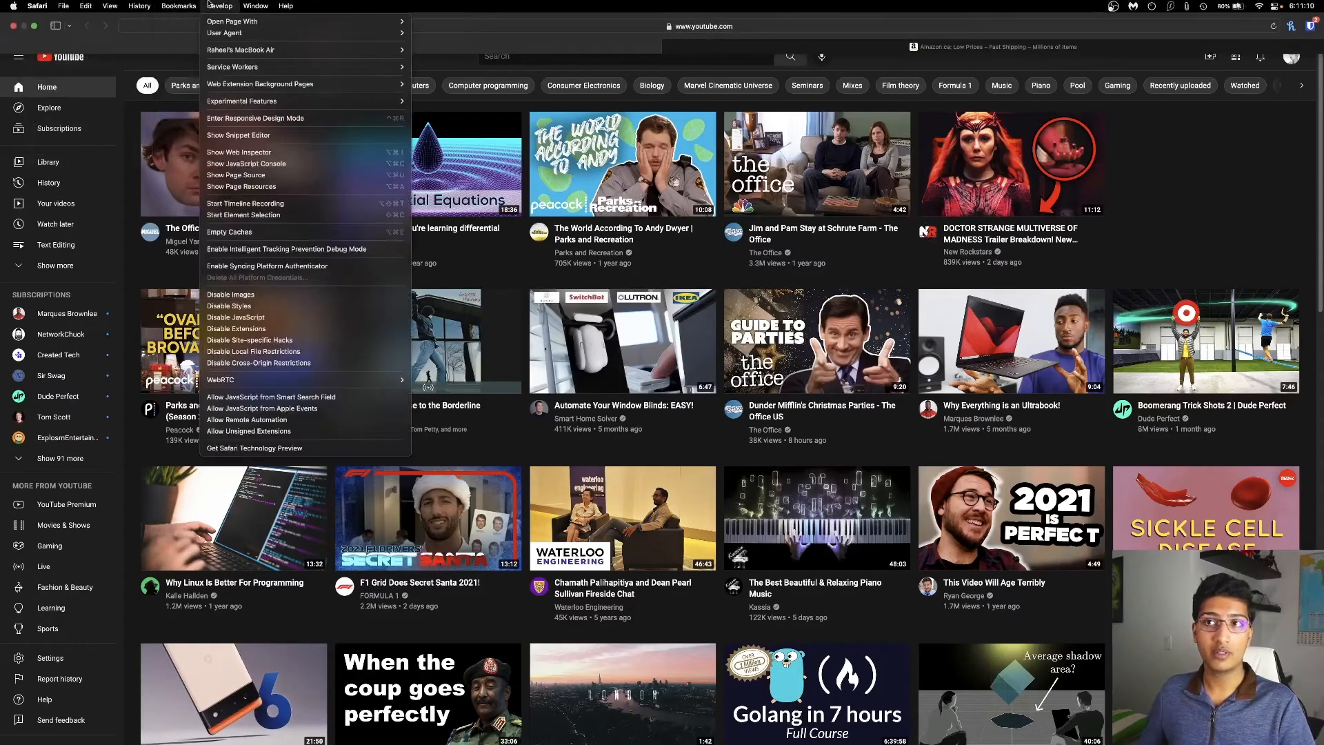